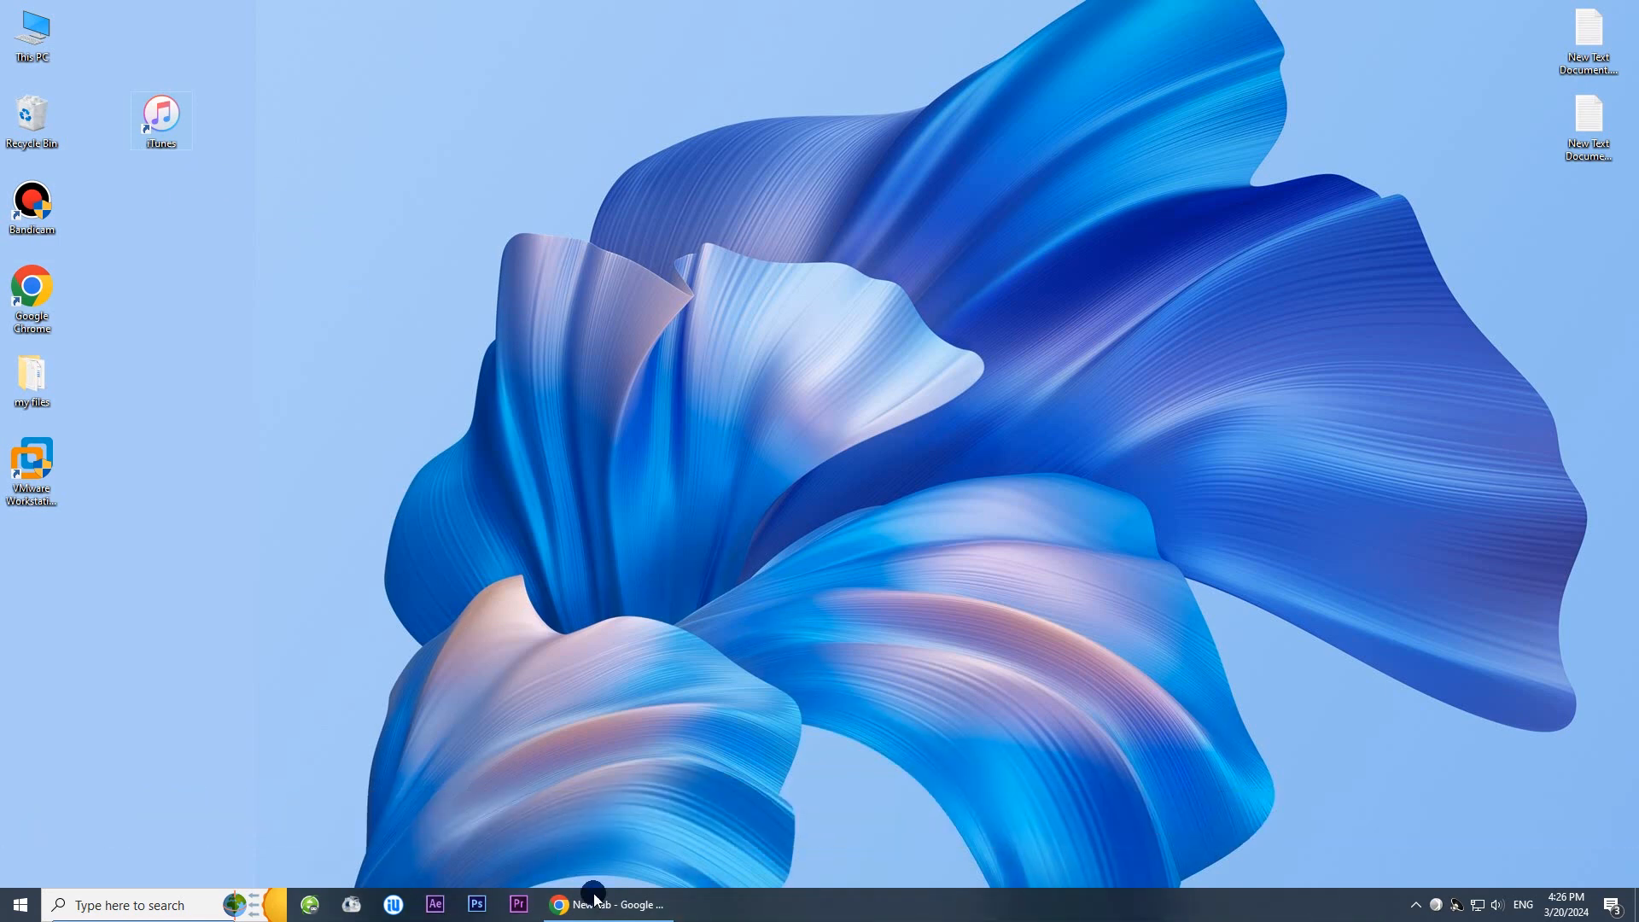
pyautogui.click(560, 904)
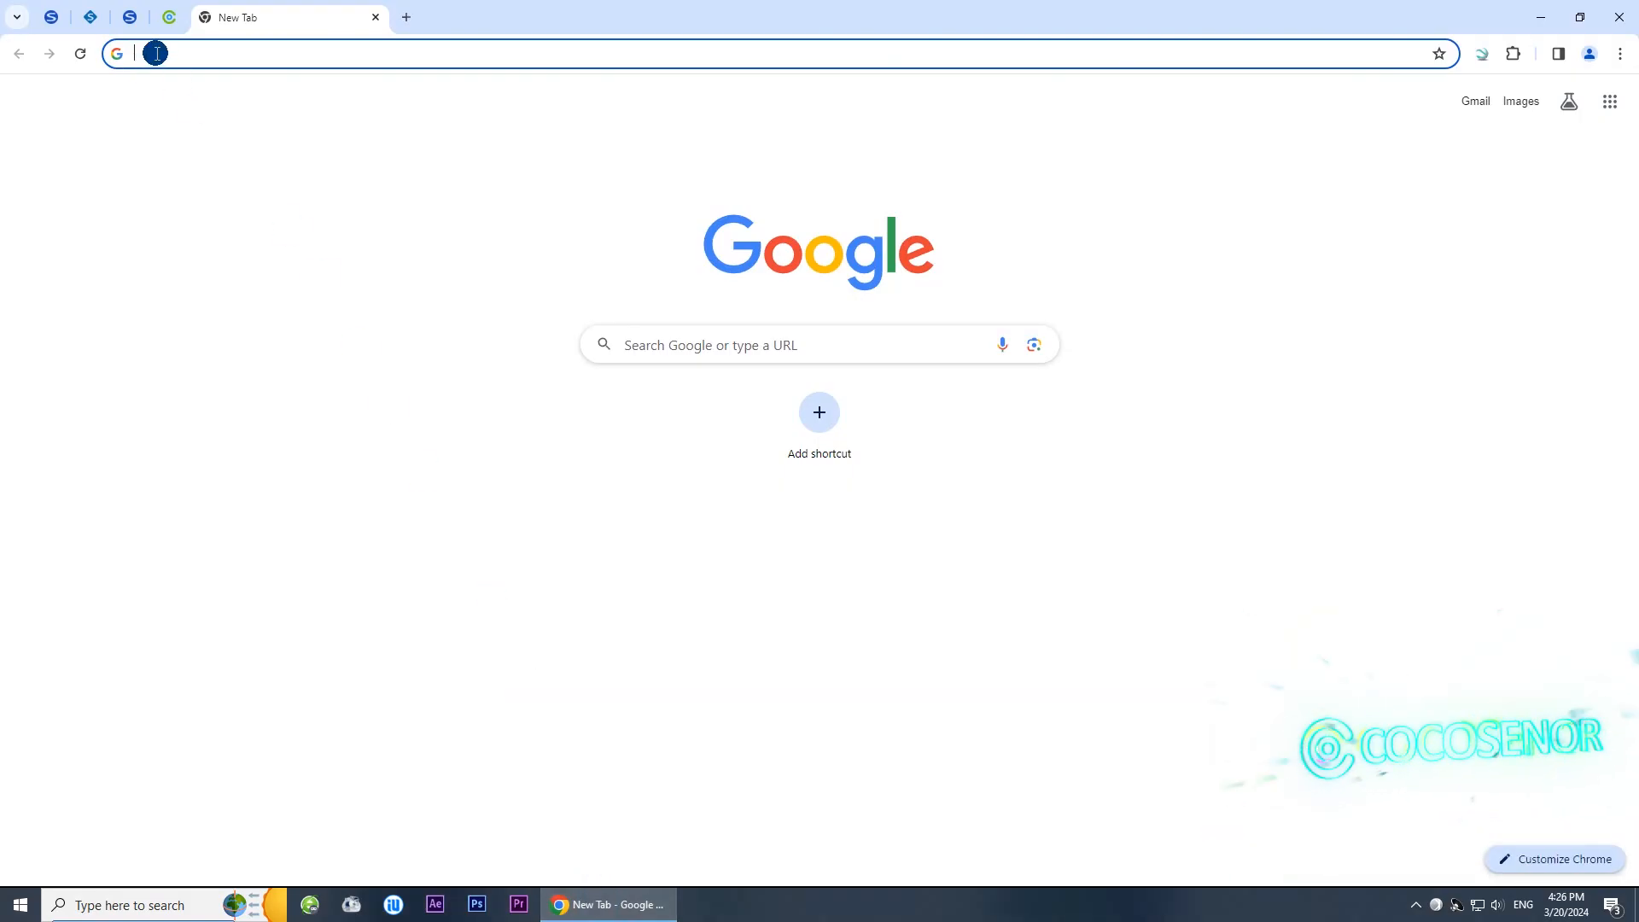
pyautogui.write('www.isunshare.com')
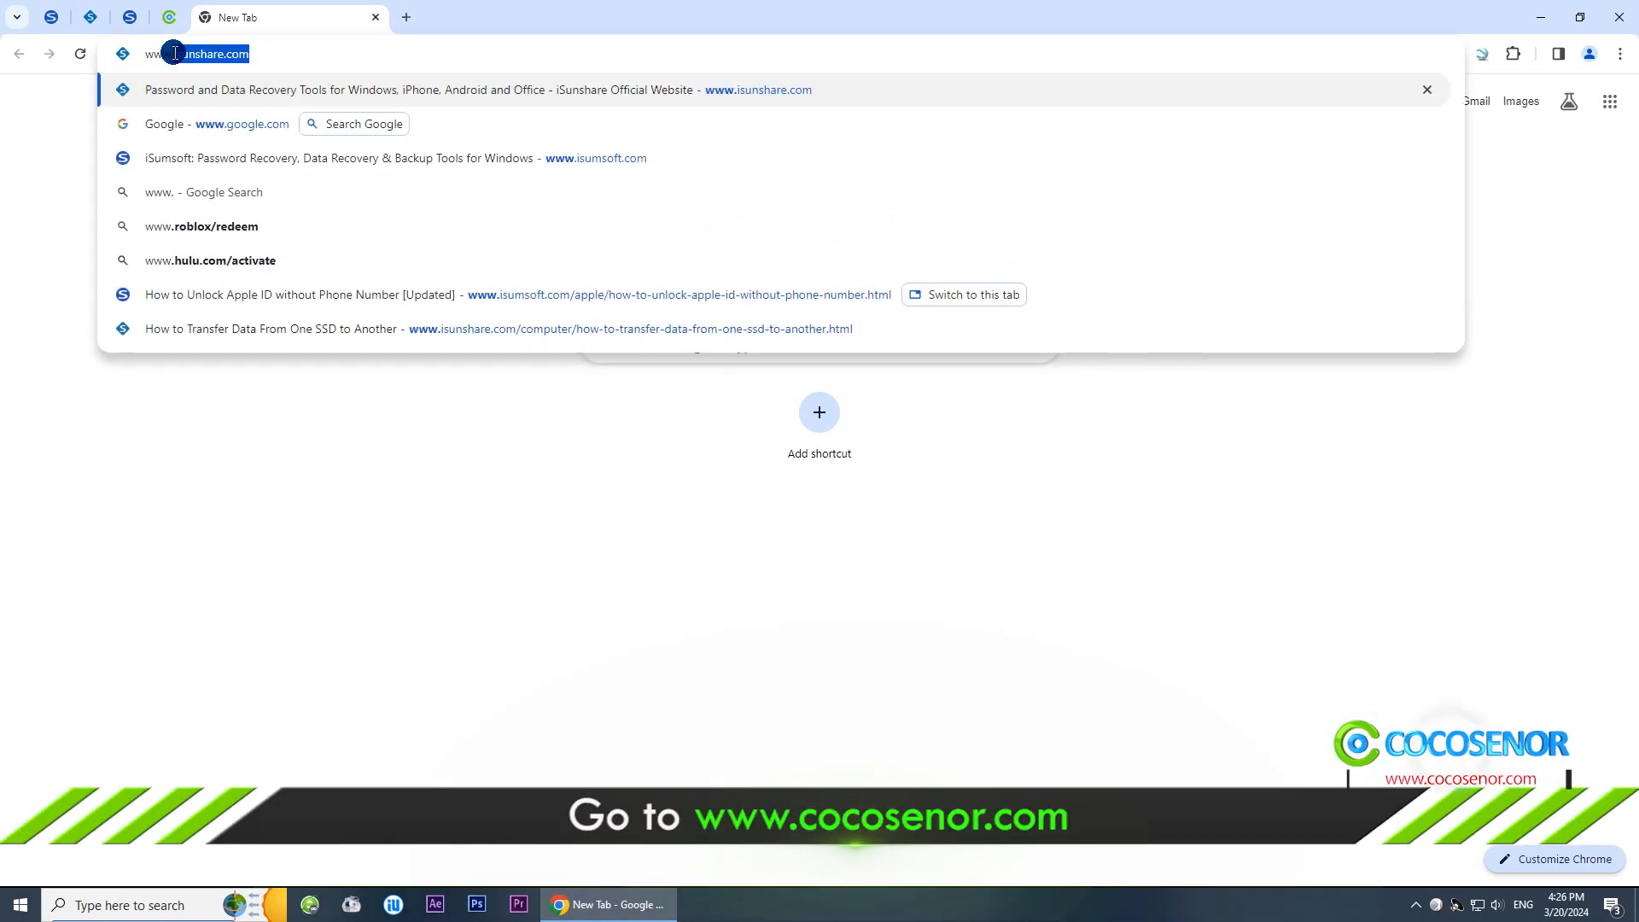
pyautogui.write('www.cocosenor.com')
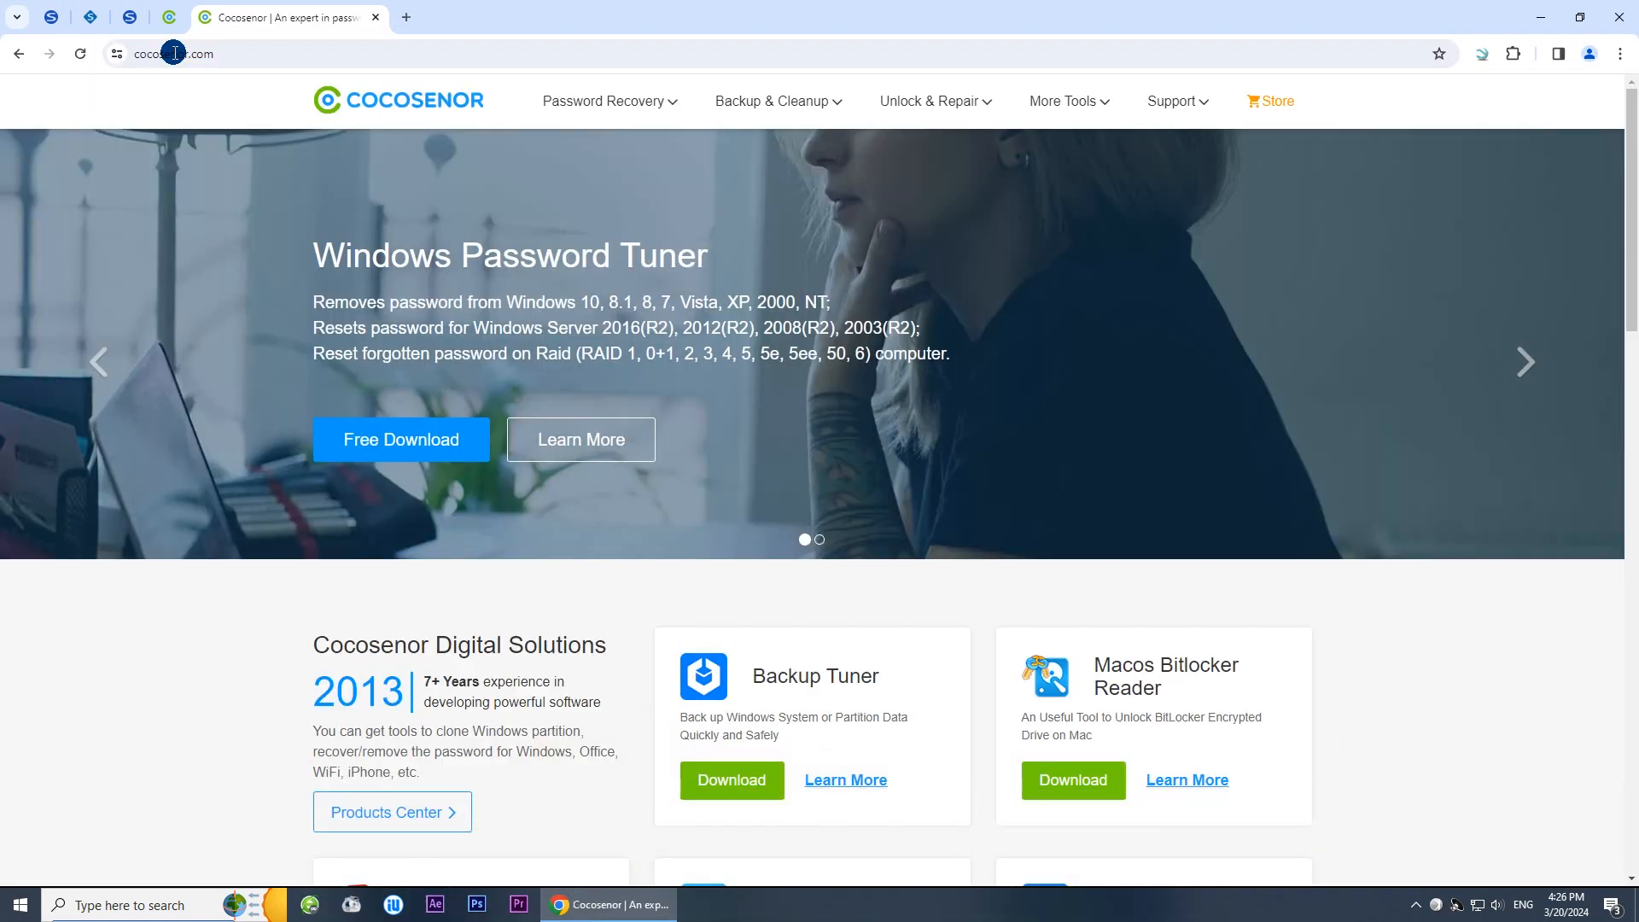
pyautogui.click(777, 100)
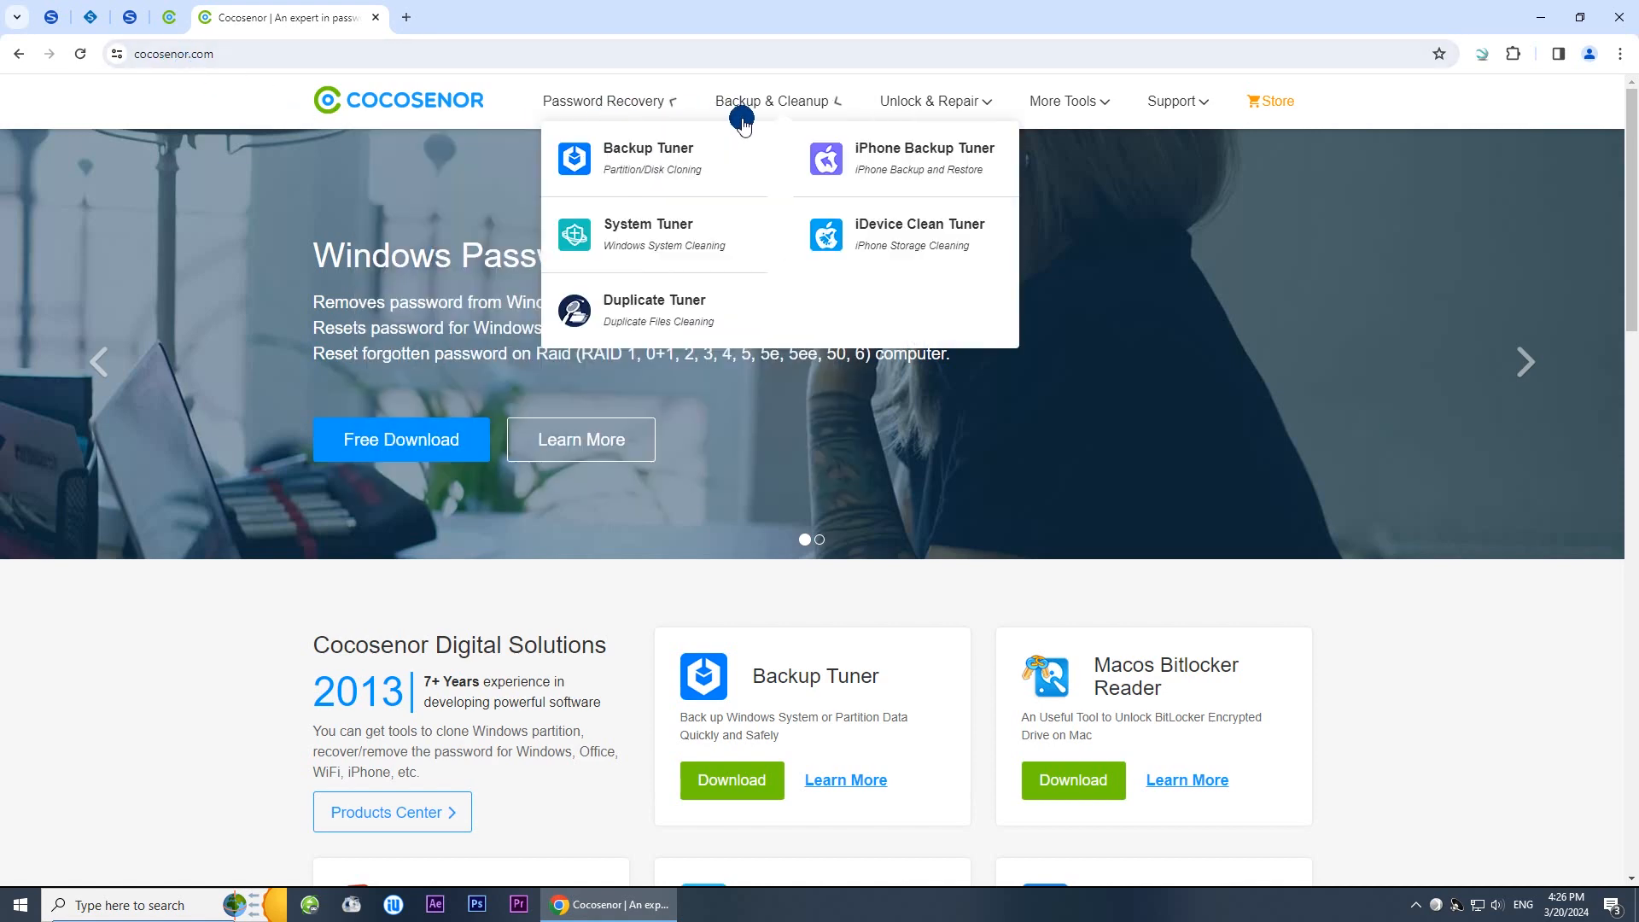
pyautogui.moveTo(949, 165)
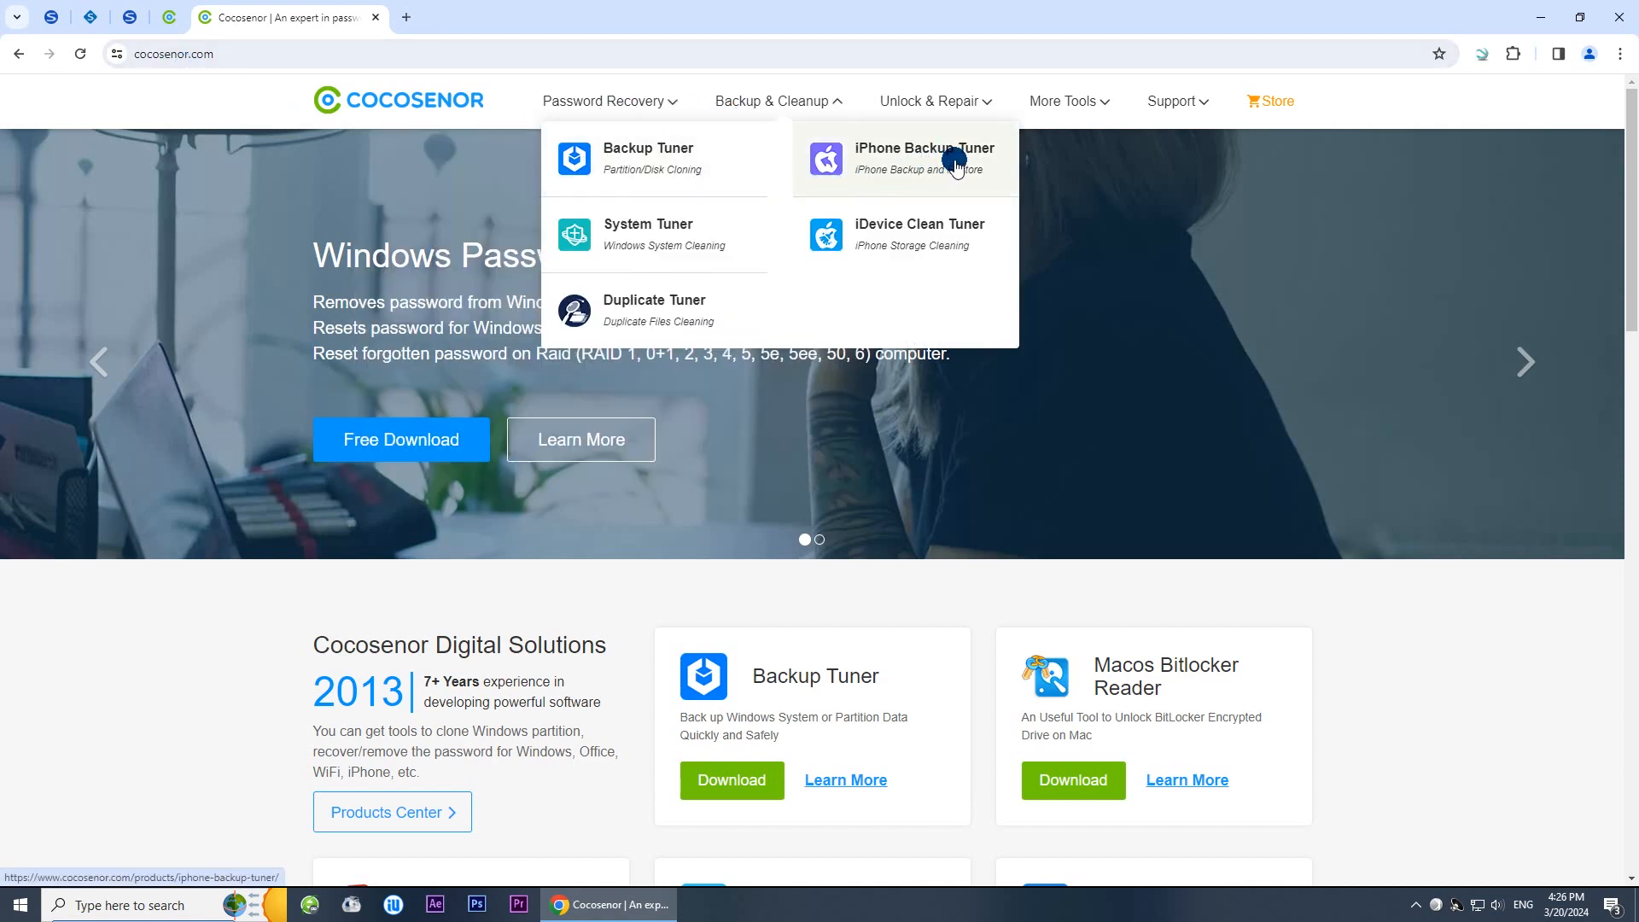
pyautogui.click(925, 158)
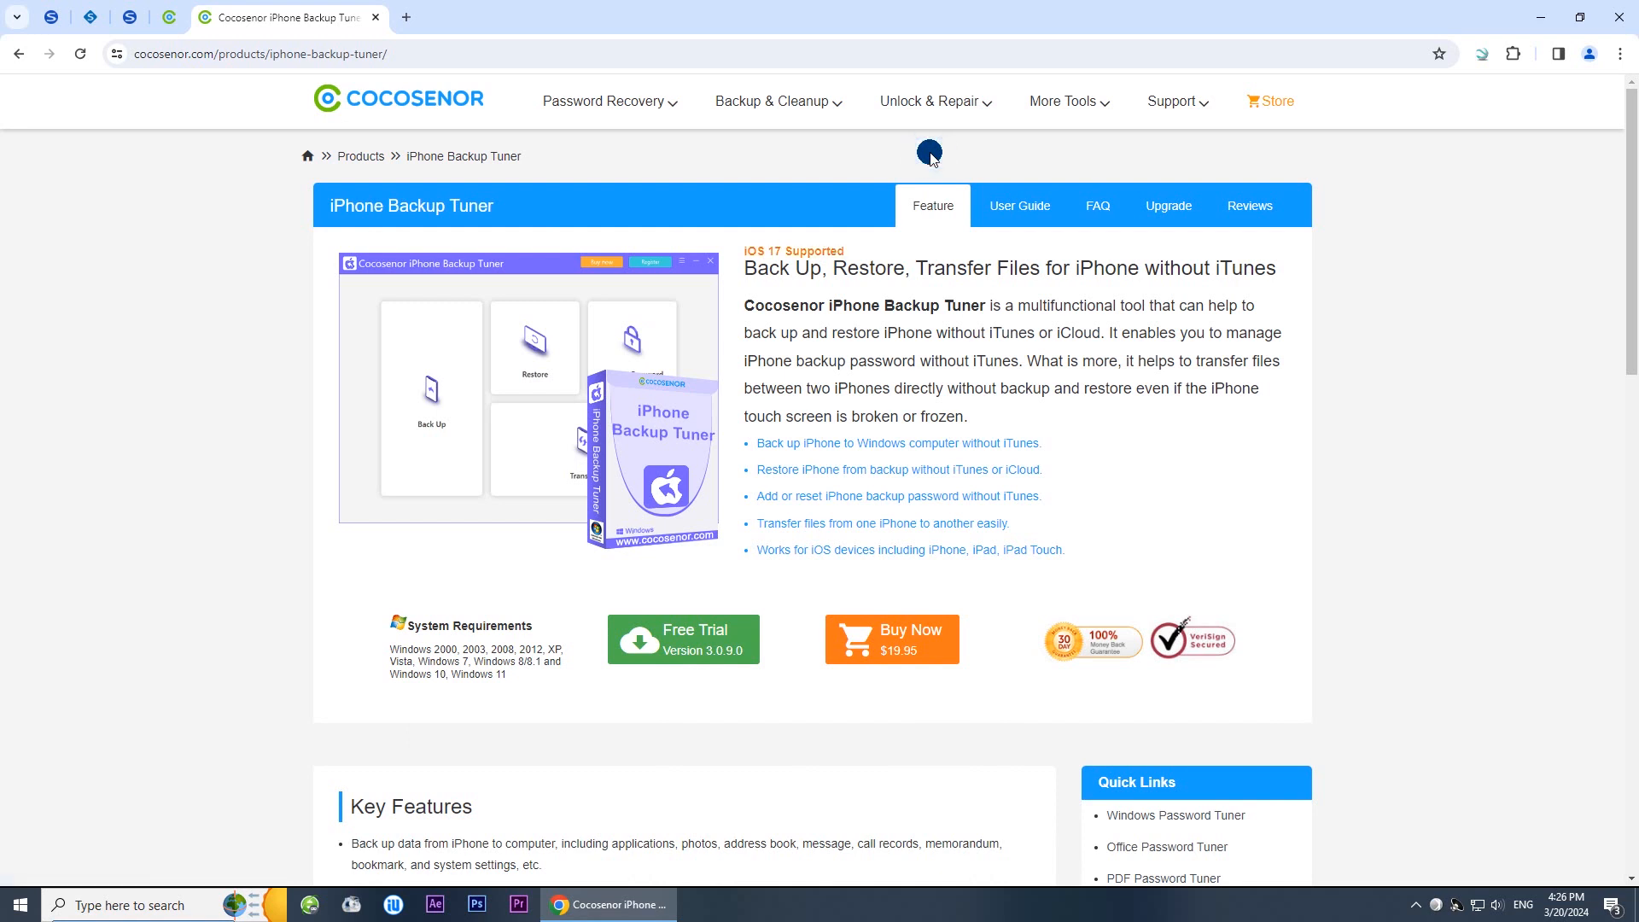
pyautogui.moveTo(566, 240)
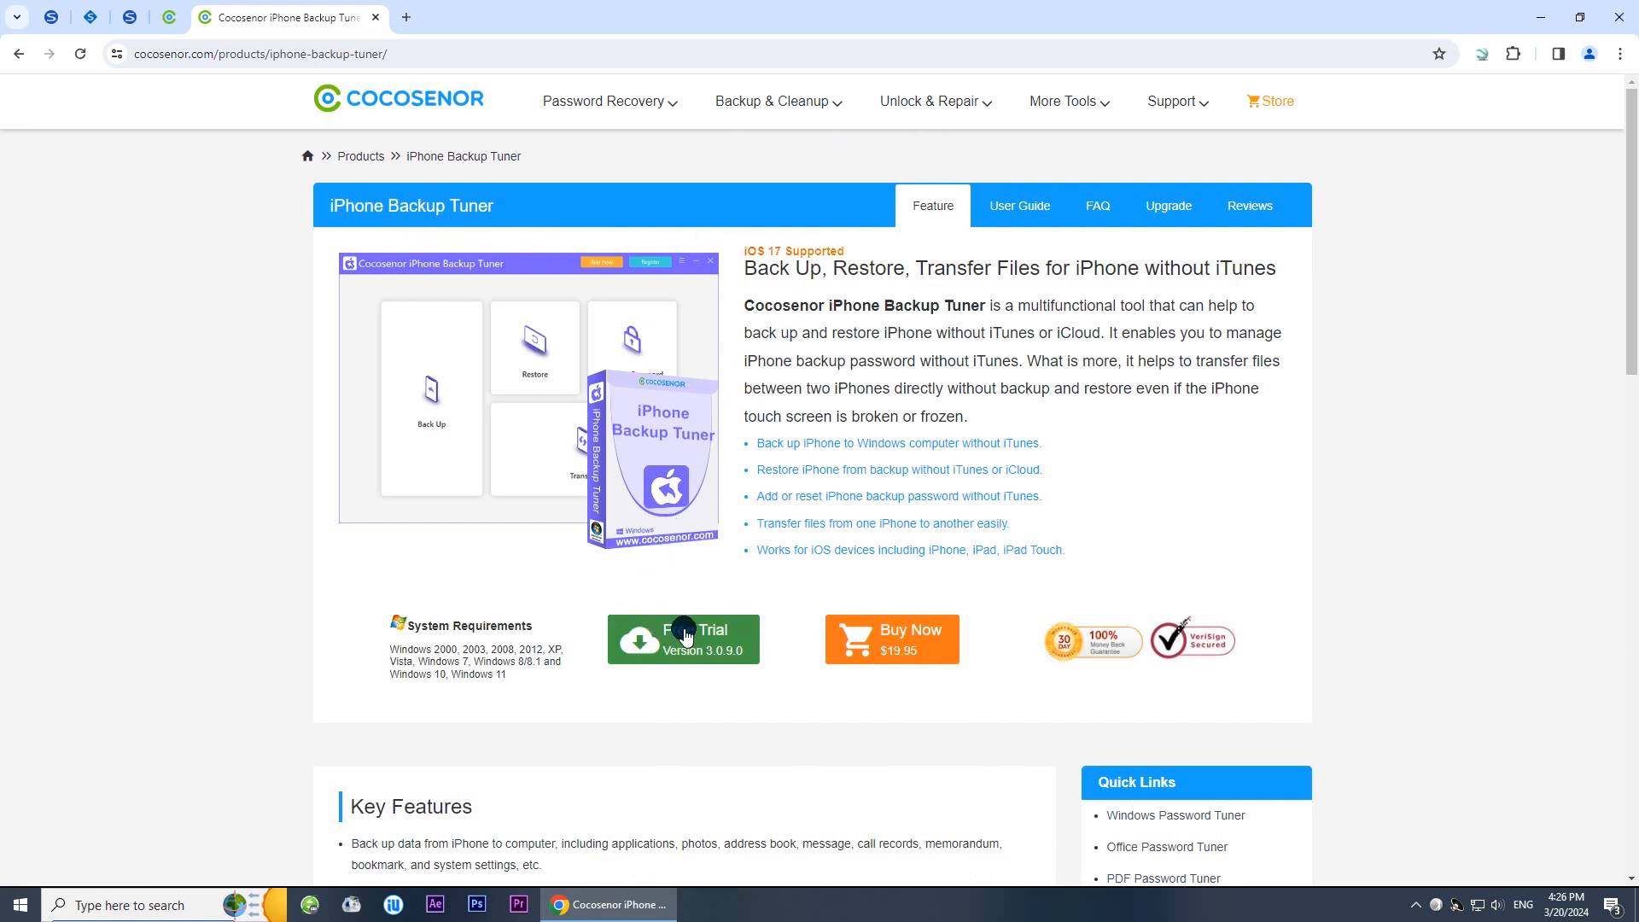
# Step: Download and install the free trial, unticking Visit our website, and launch the app
pyautogui.click(684, 637)
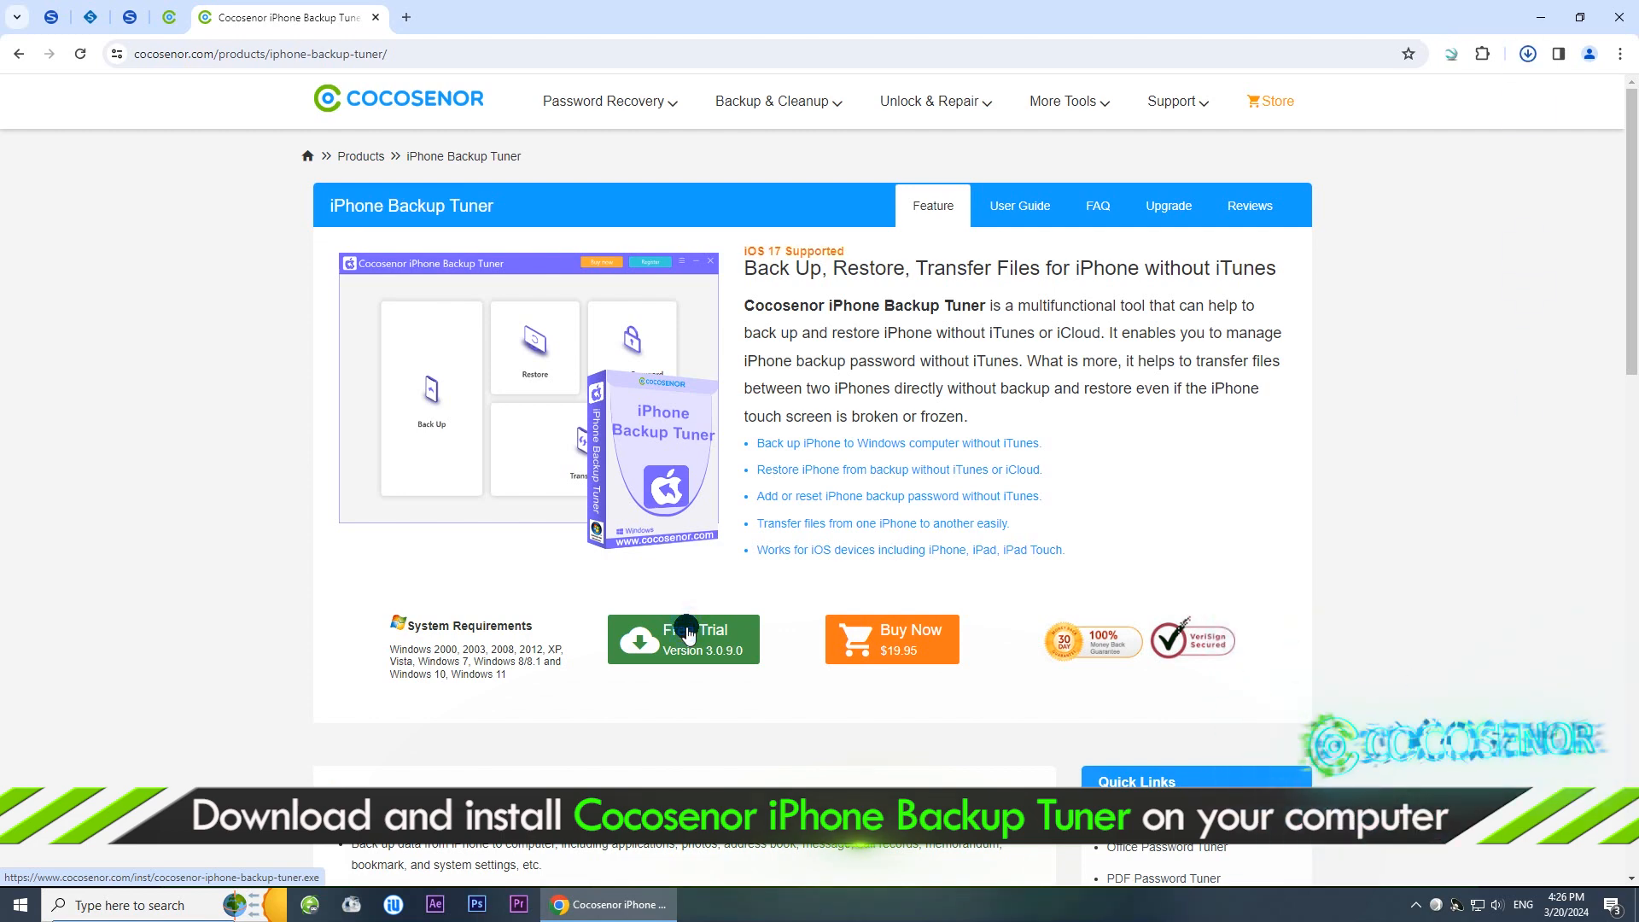
pyautogui.click(684, 635)
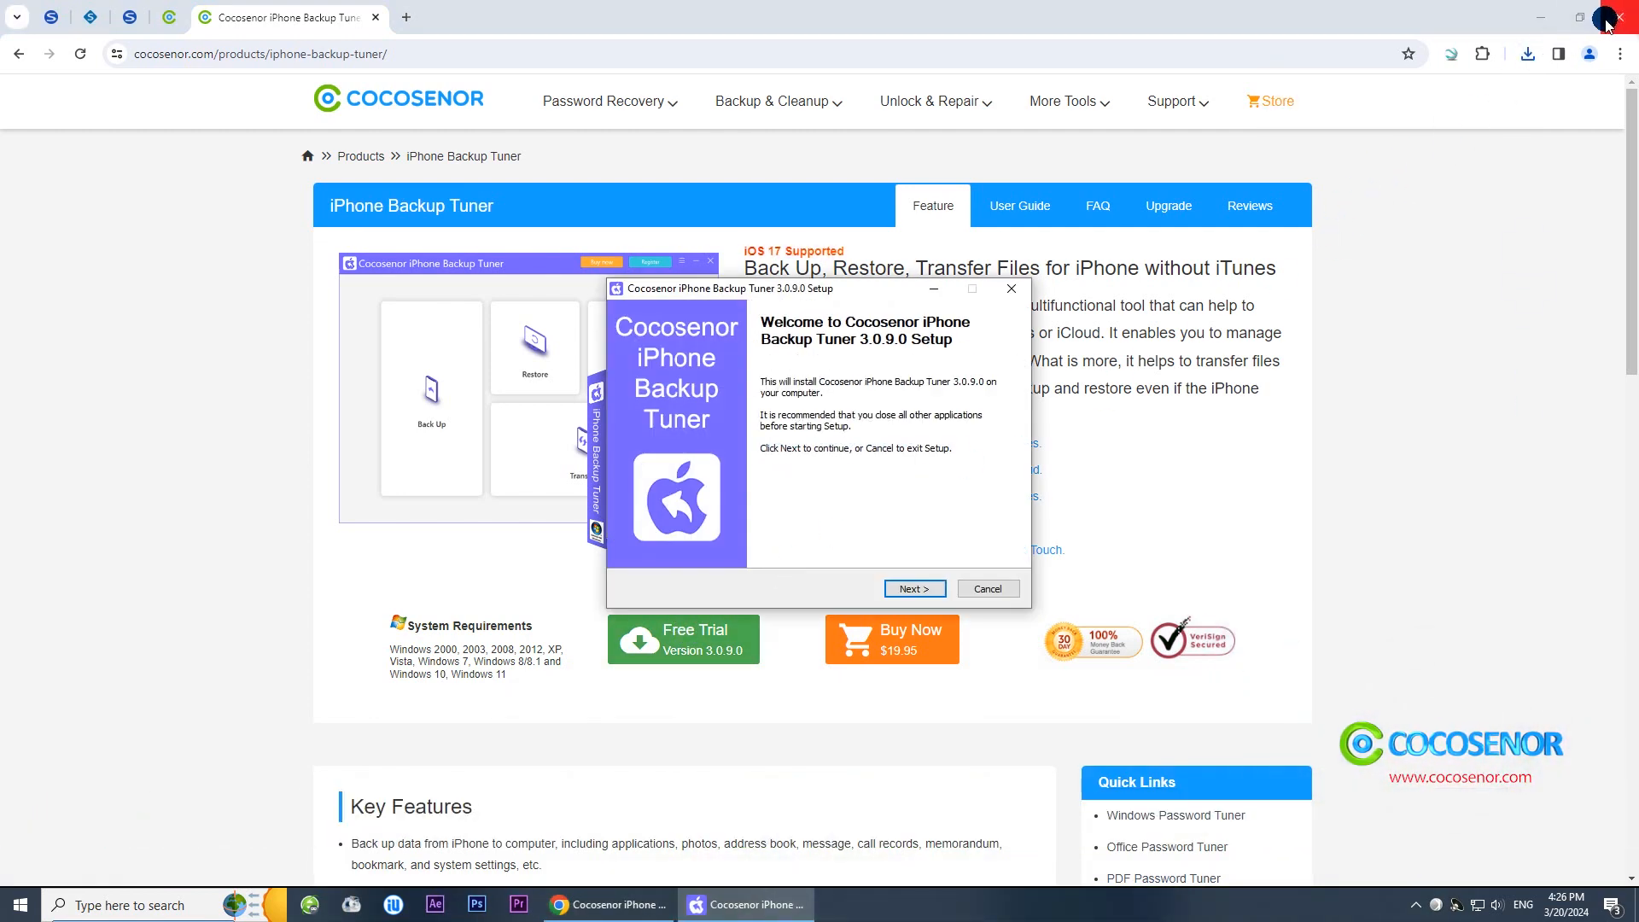
pyautogui.click(915, 588)
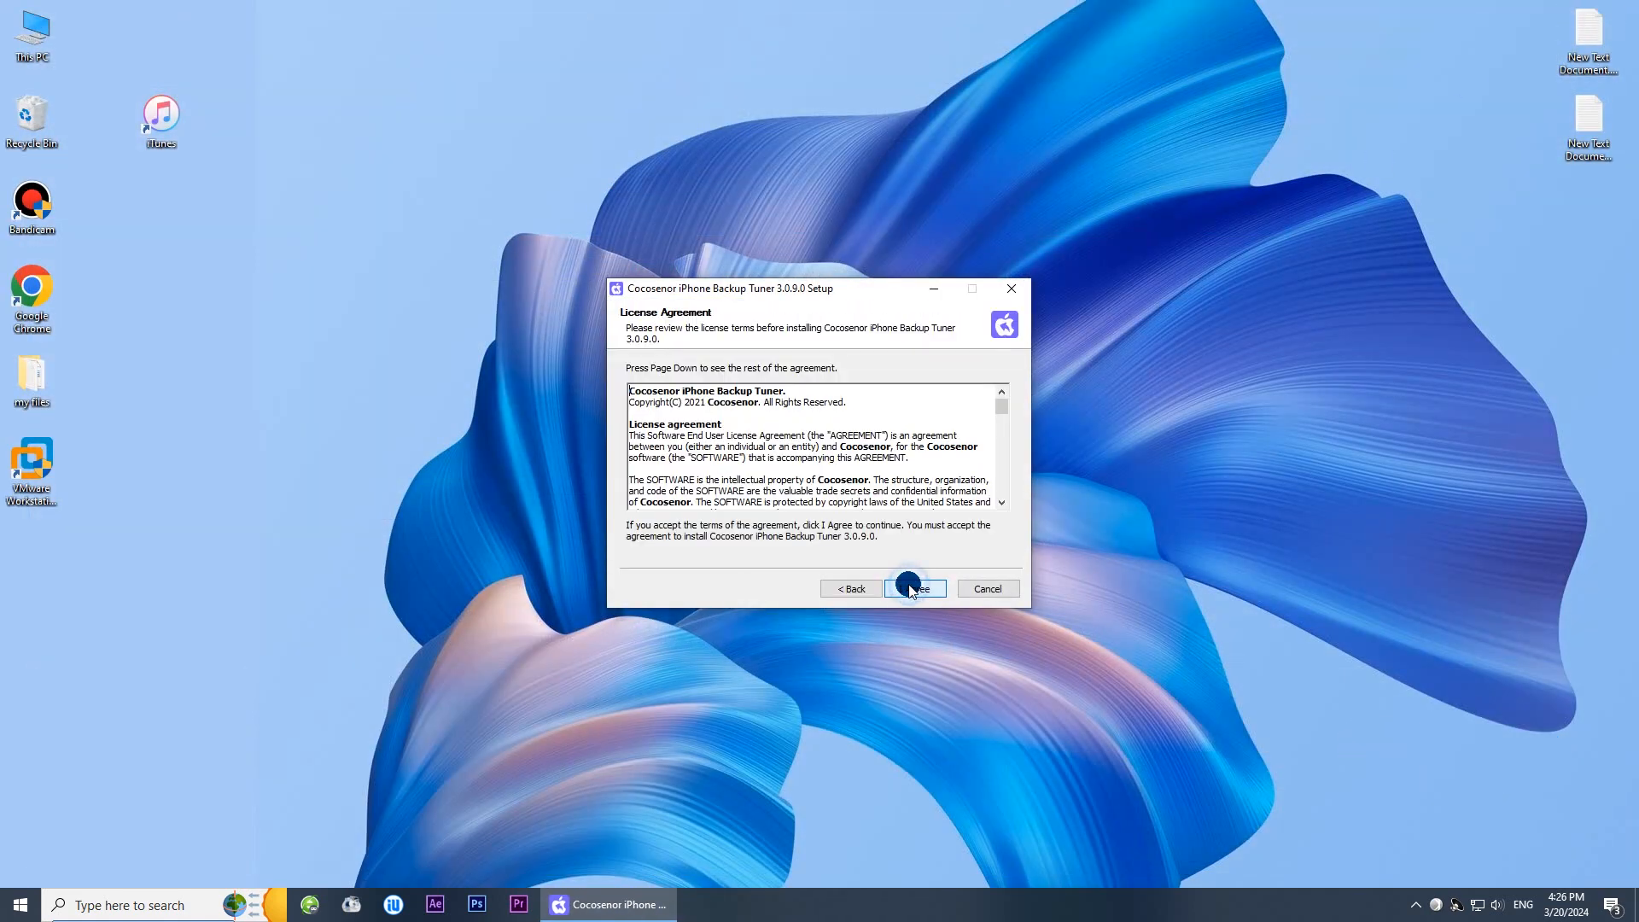
pyautogui.click(914, 588)
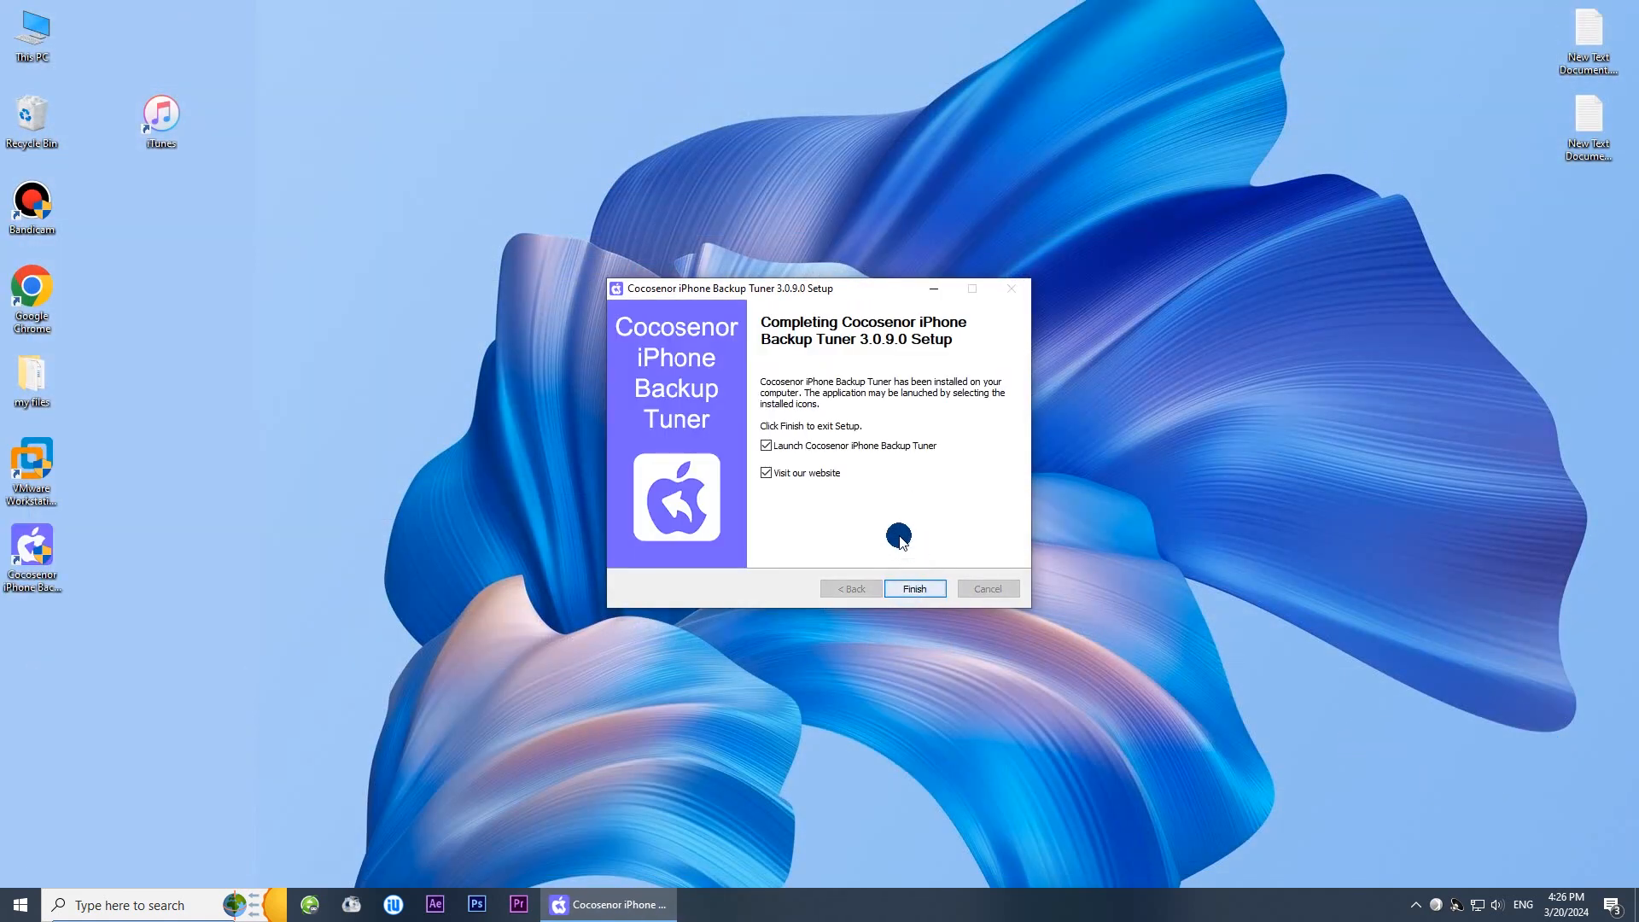
pyautogui.click(765, 473)
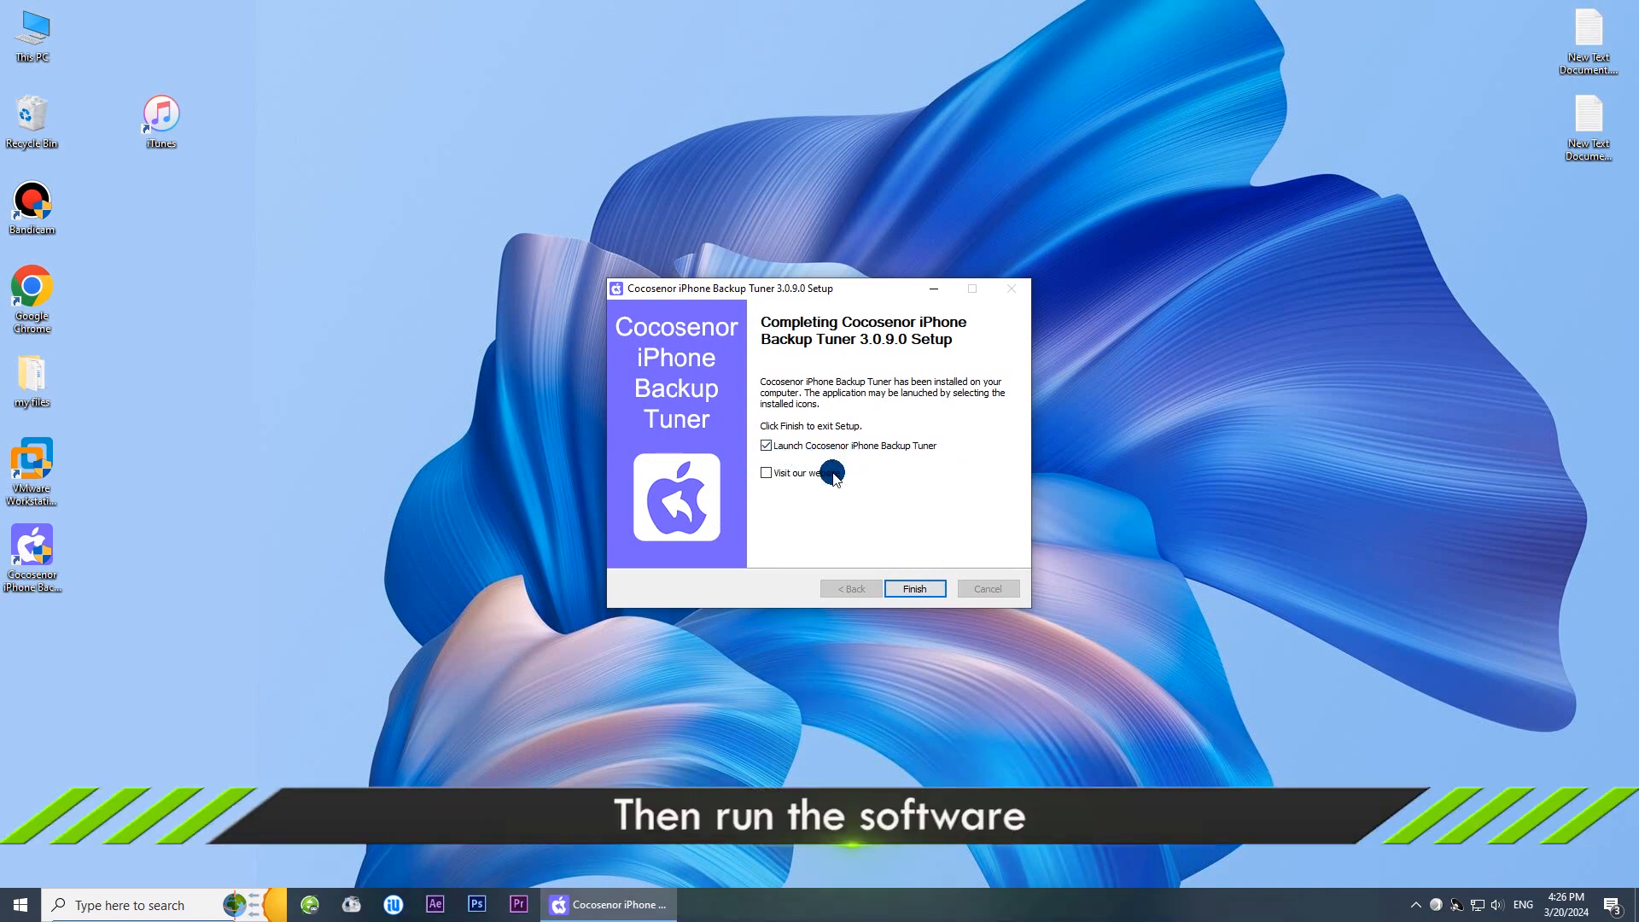
pyautogui.click(915, 588)
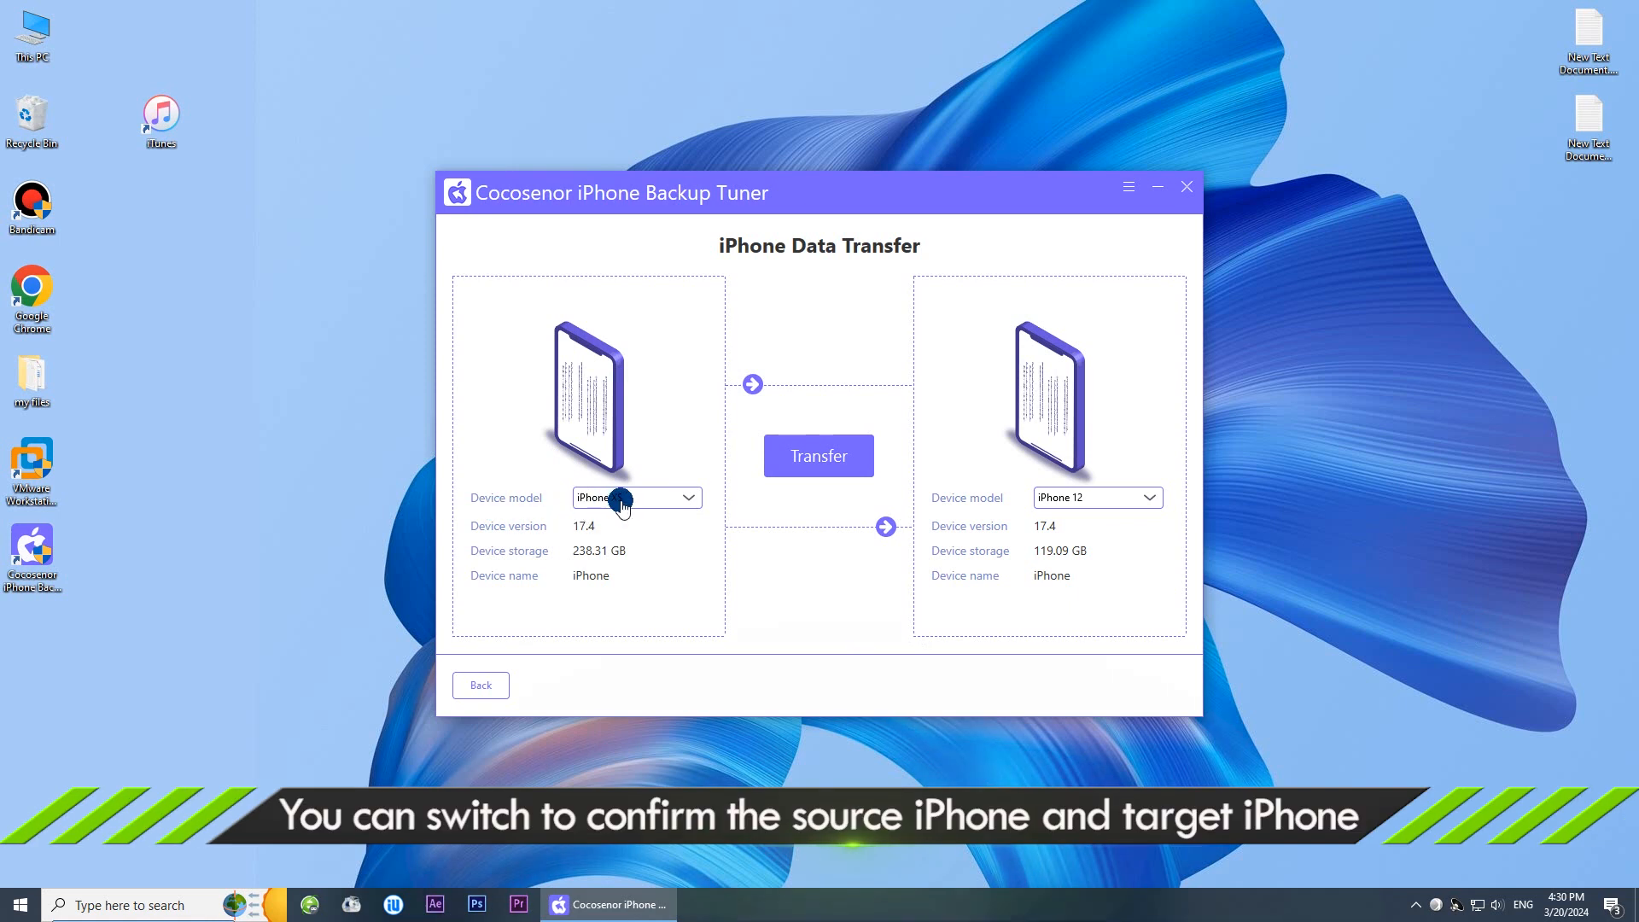
# Step: Choose iPhone XS in the left Device model dropdown and iPhone 12 in the right one
pyautogui.click(686, 498)
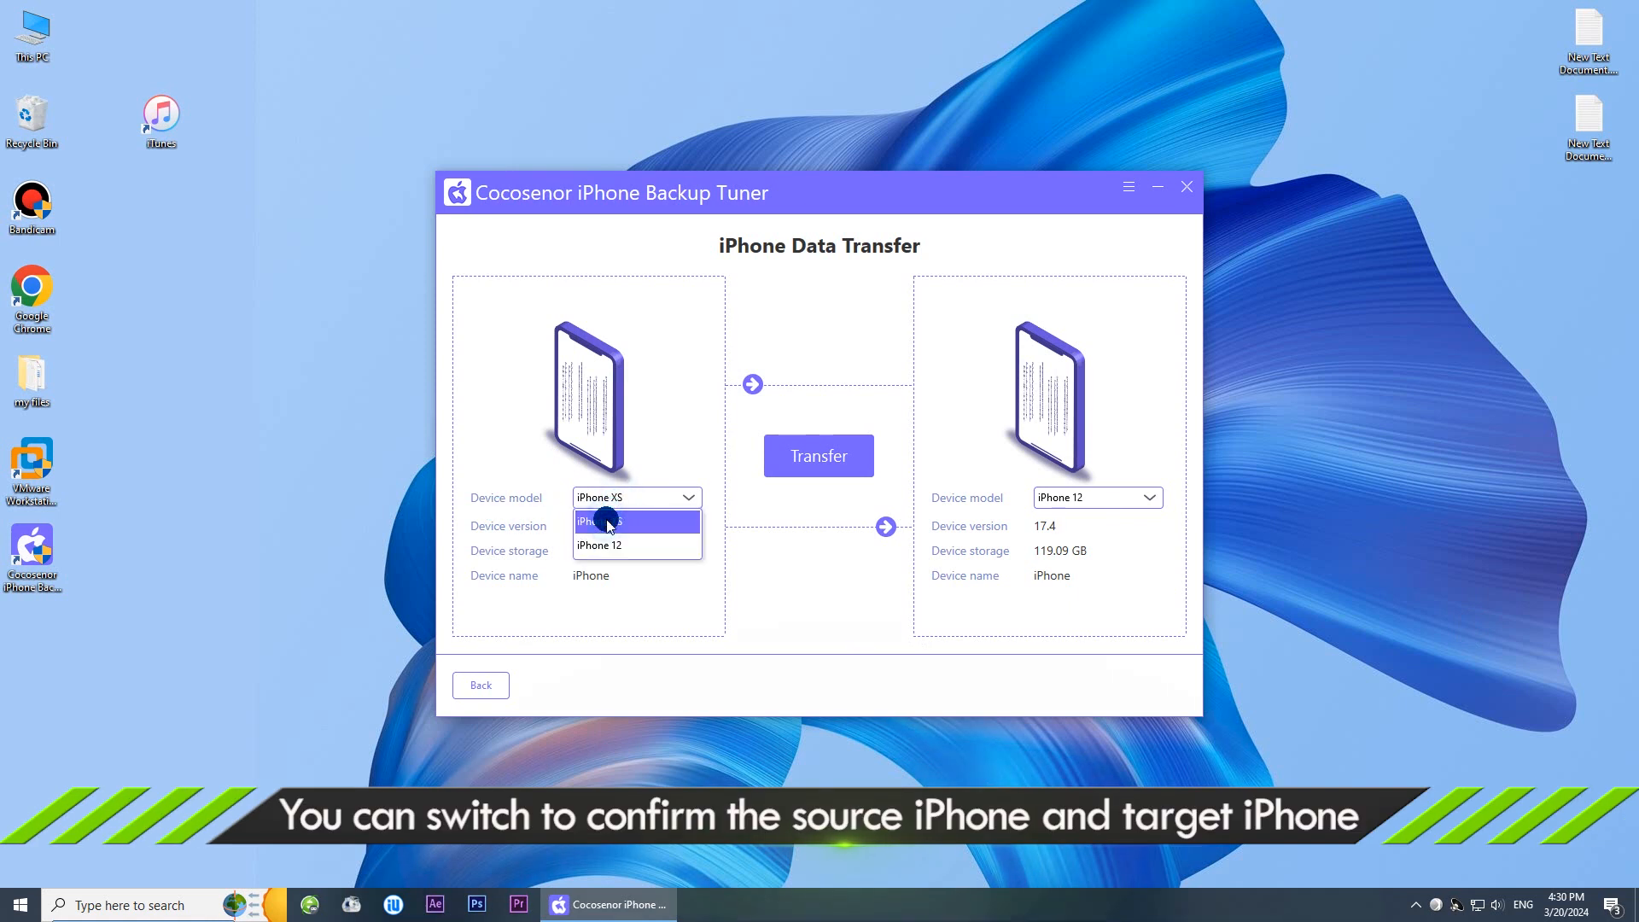
pyautogui.click(612, 521)
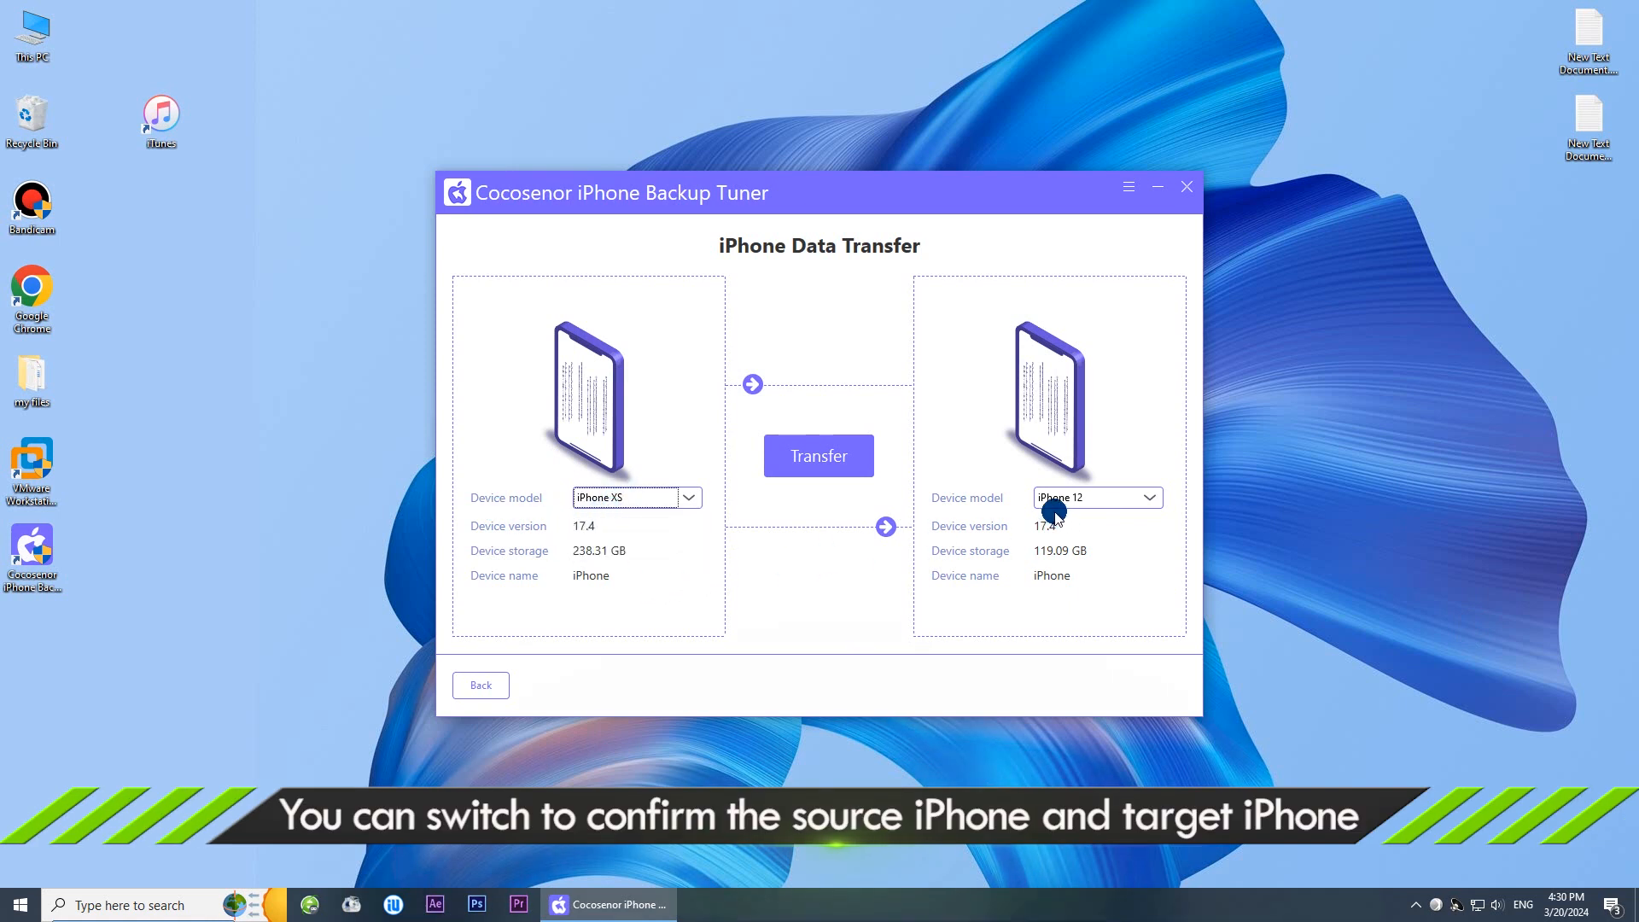
pyautogui.click(1097, 497)
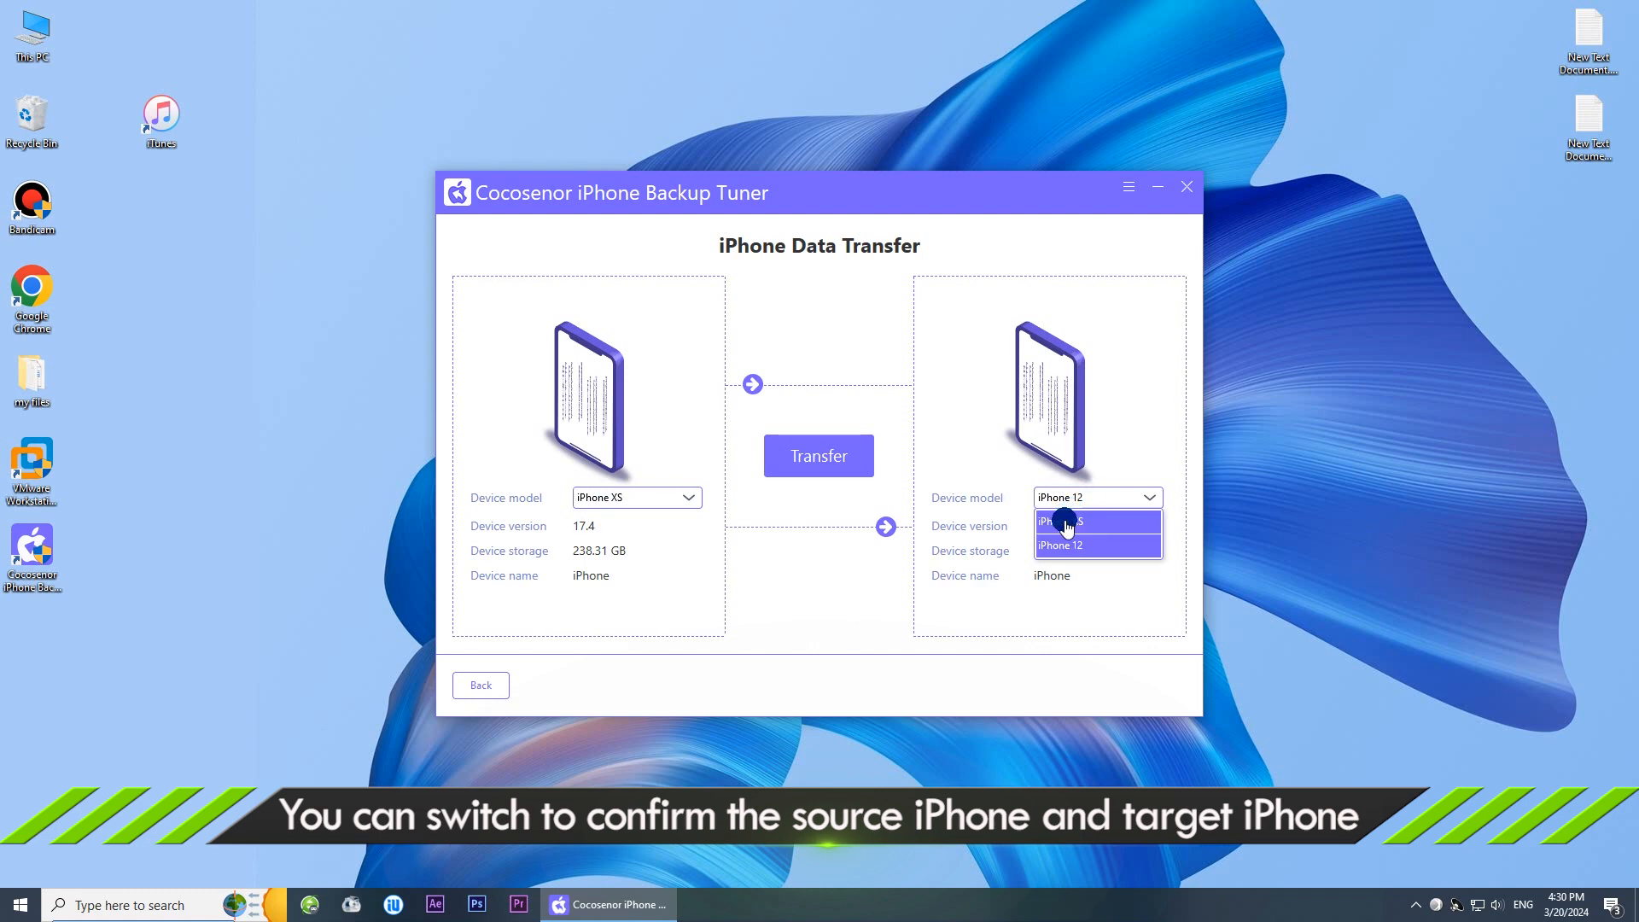
pyautogui.click(1064, 522)
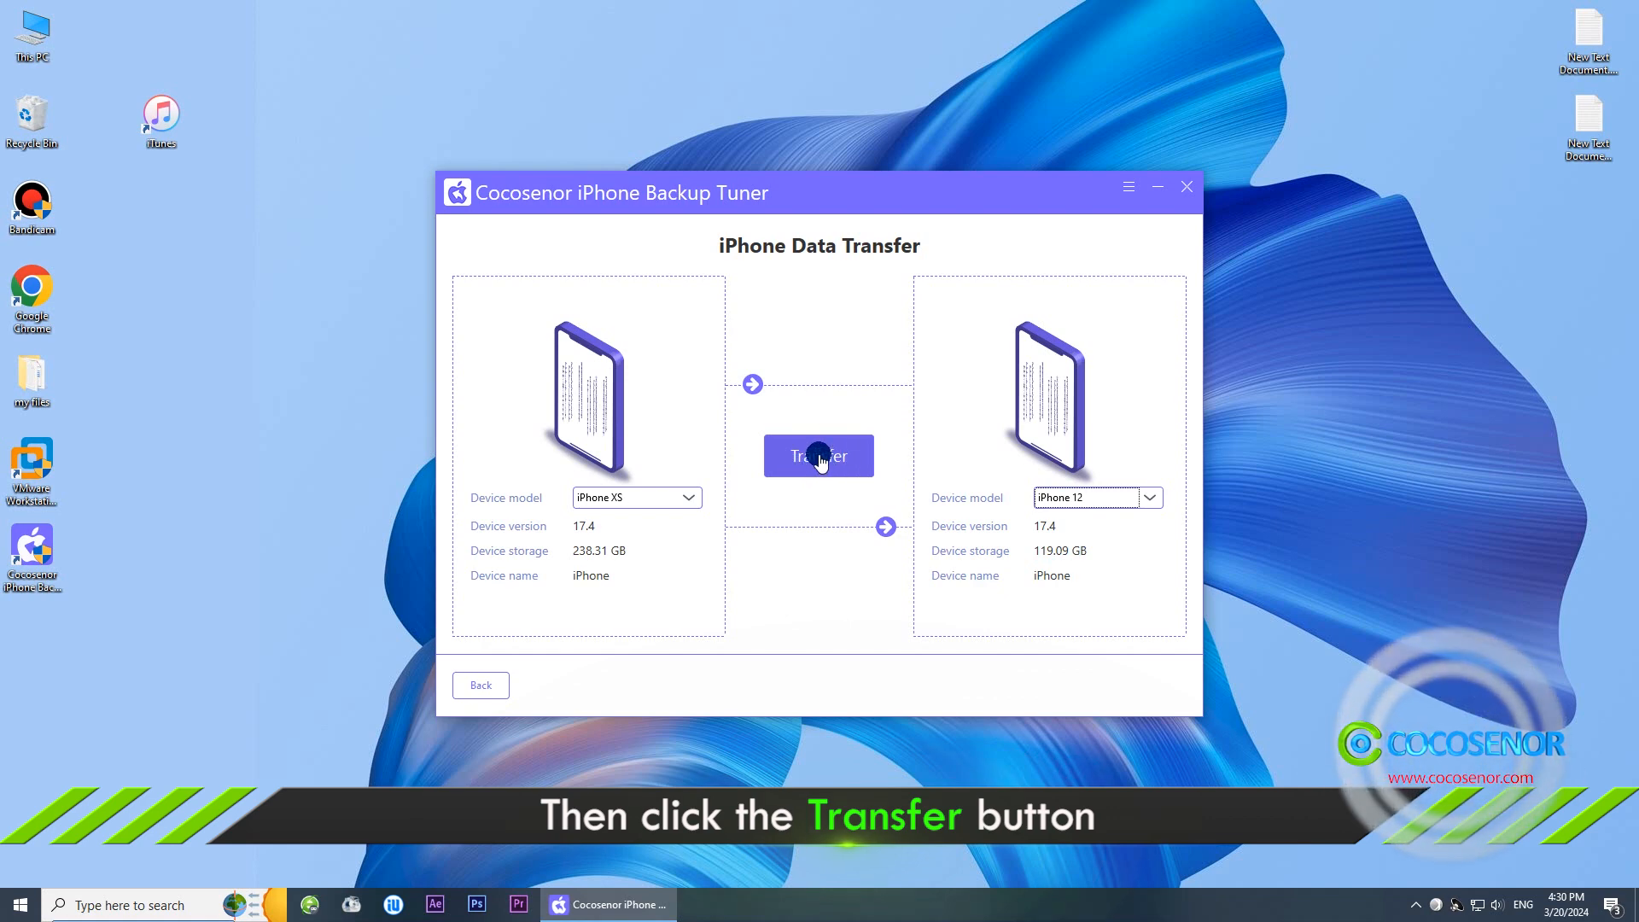
# Step: Proceed to data selection, clear all data types, and tick only Music (13 items, 130 MB)
pyautogui.click(819, 456)
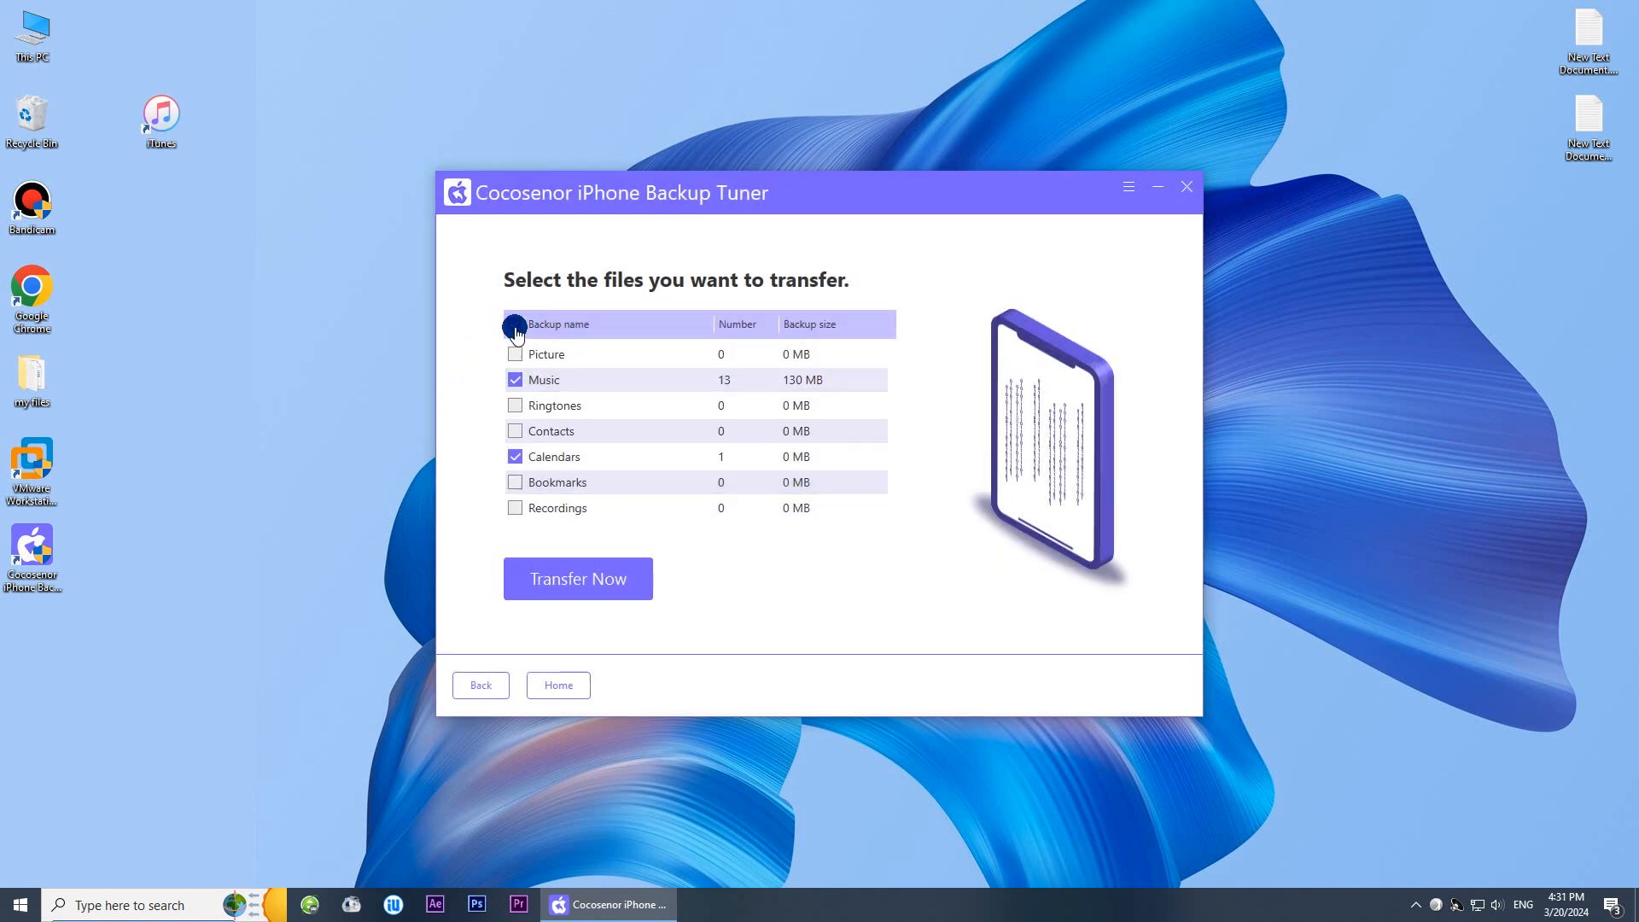
pyautogui.click(515, 324)
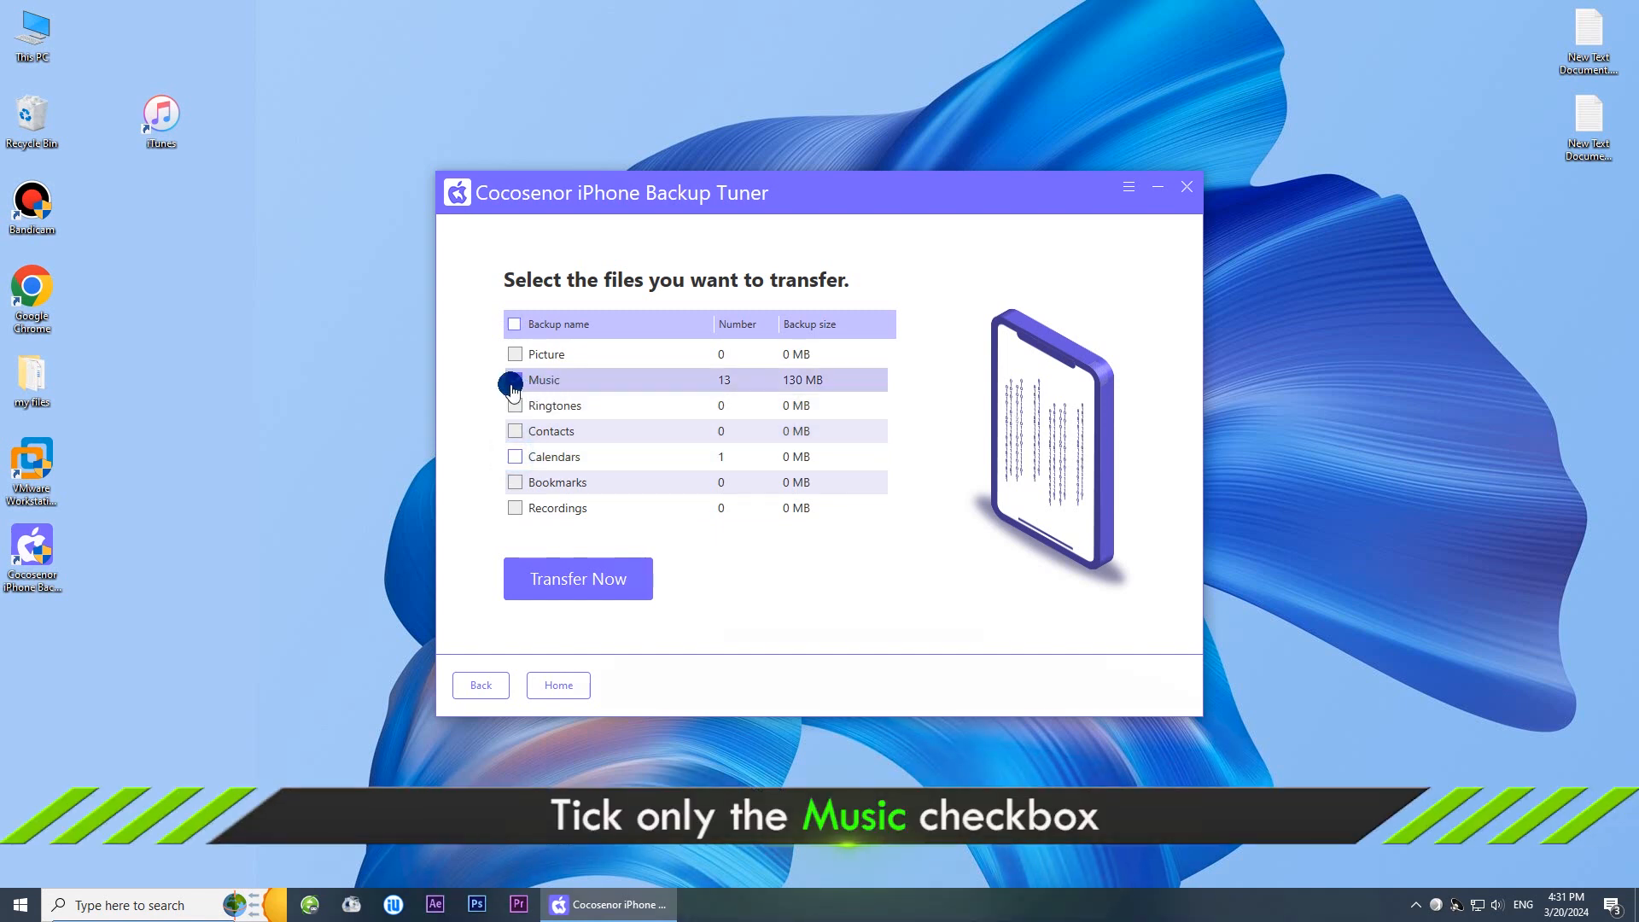
pyautogui.click(514, 380)
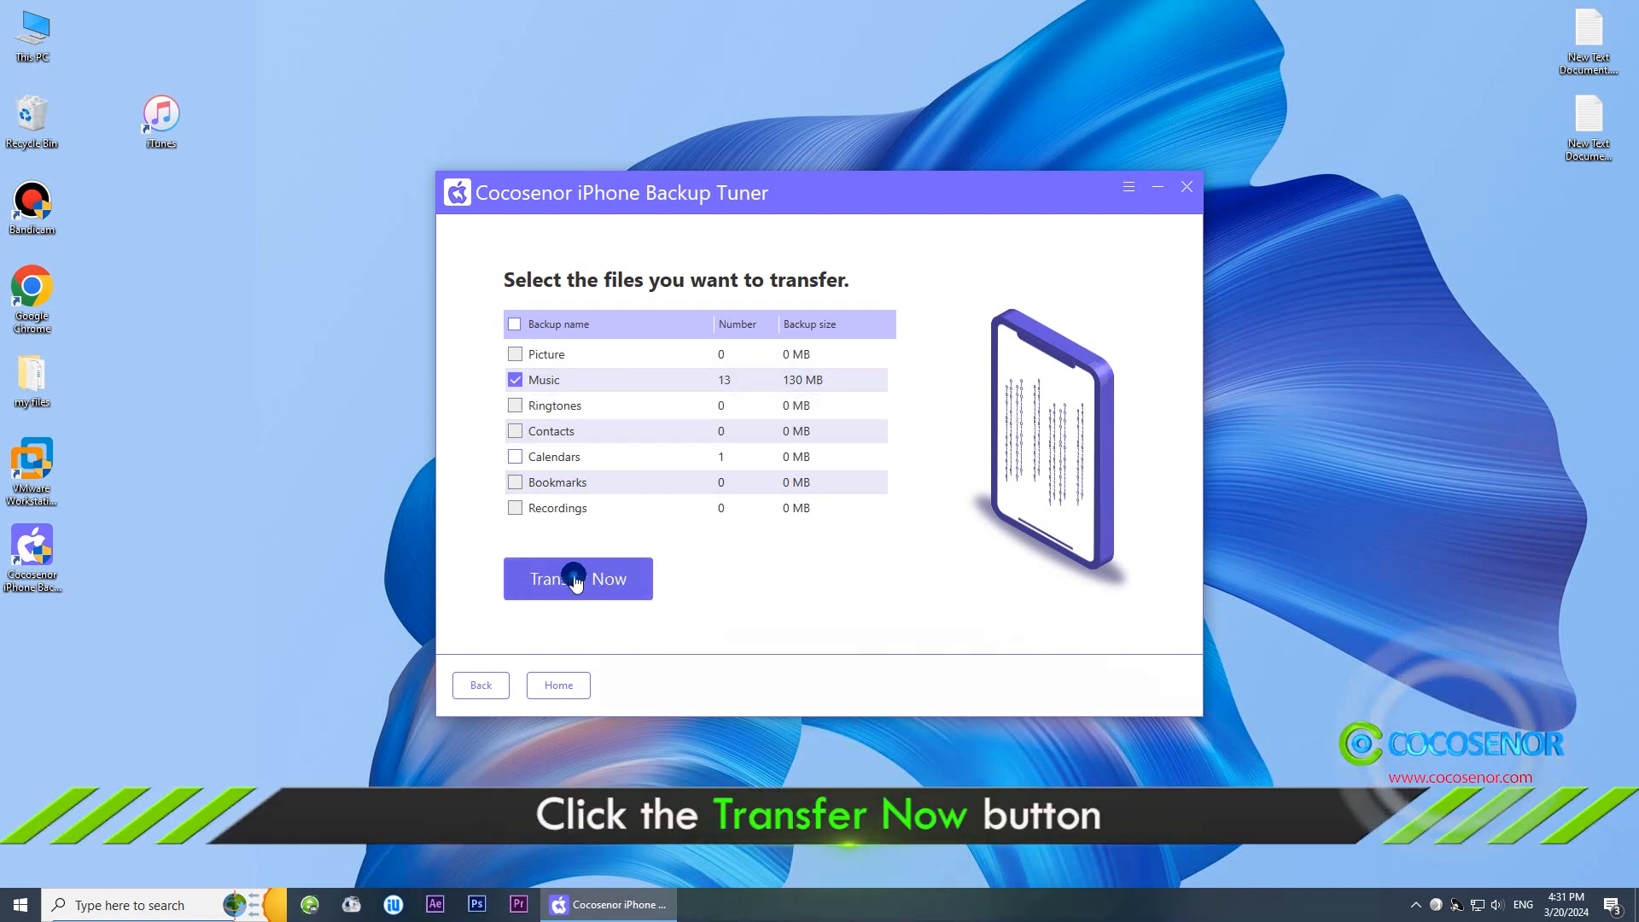
# Step: Run Transfer Now and dismiss the Data migration is successful notice with Finished
pyautogui.click(578, 579)
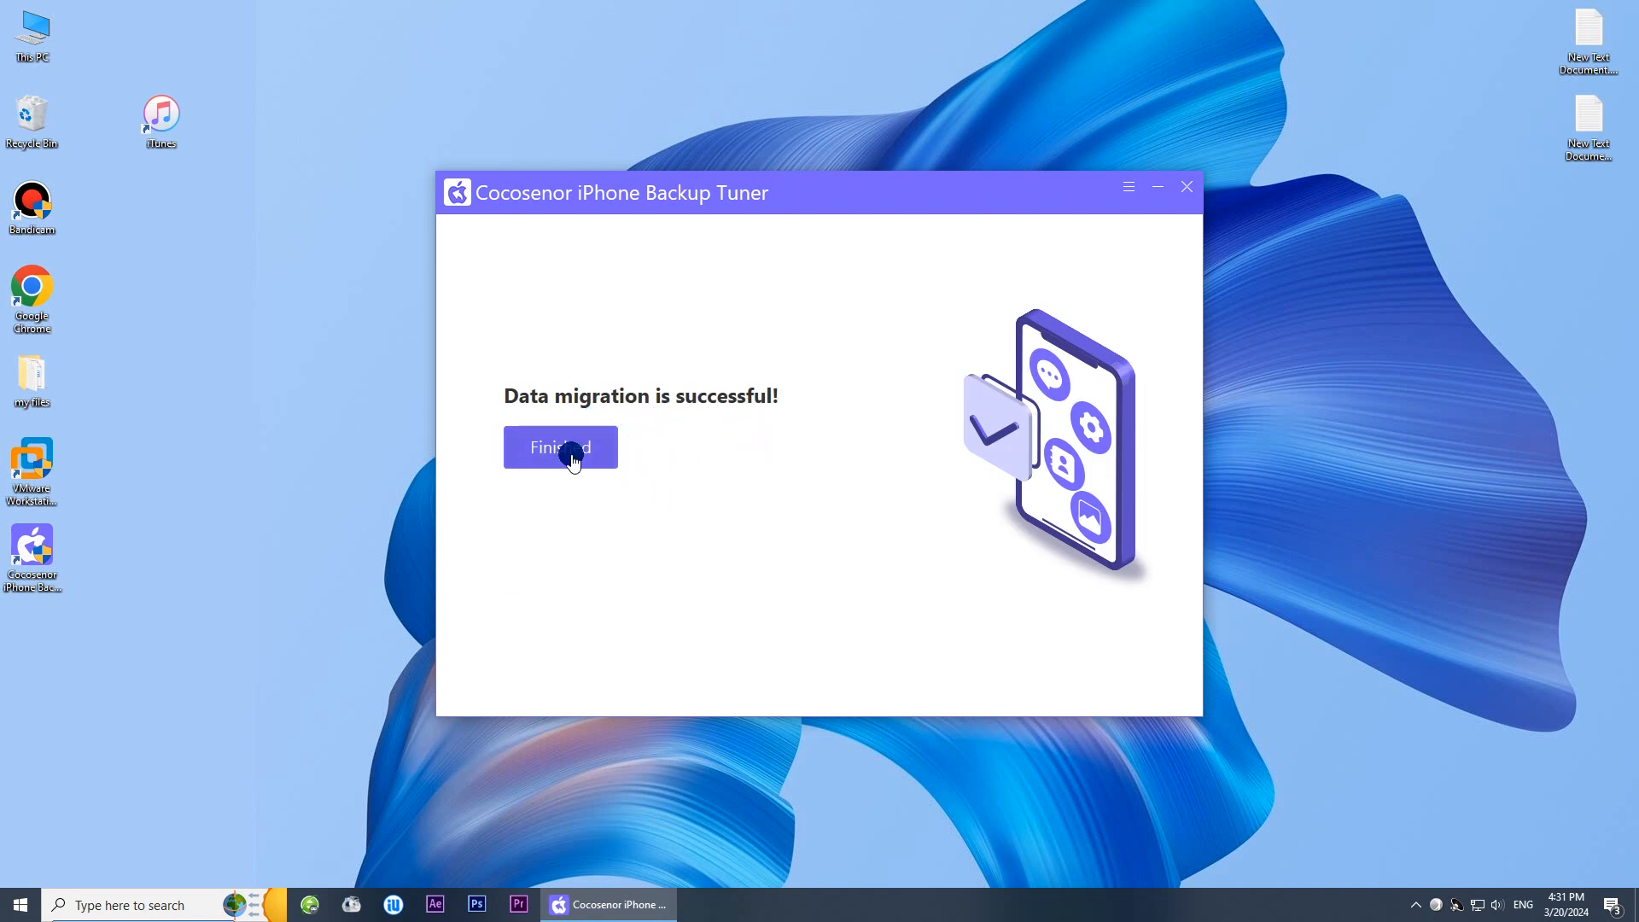
pyautogui.click(561, 447)
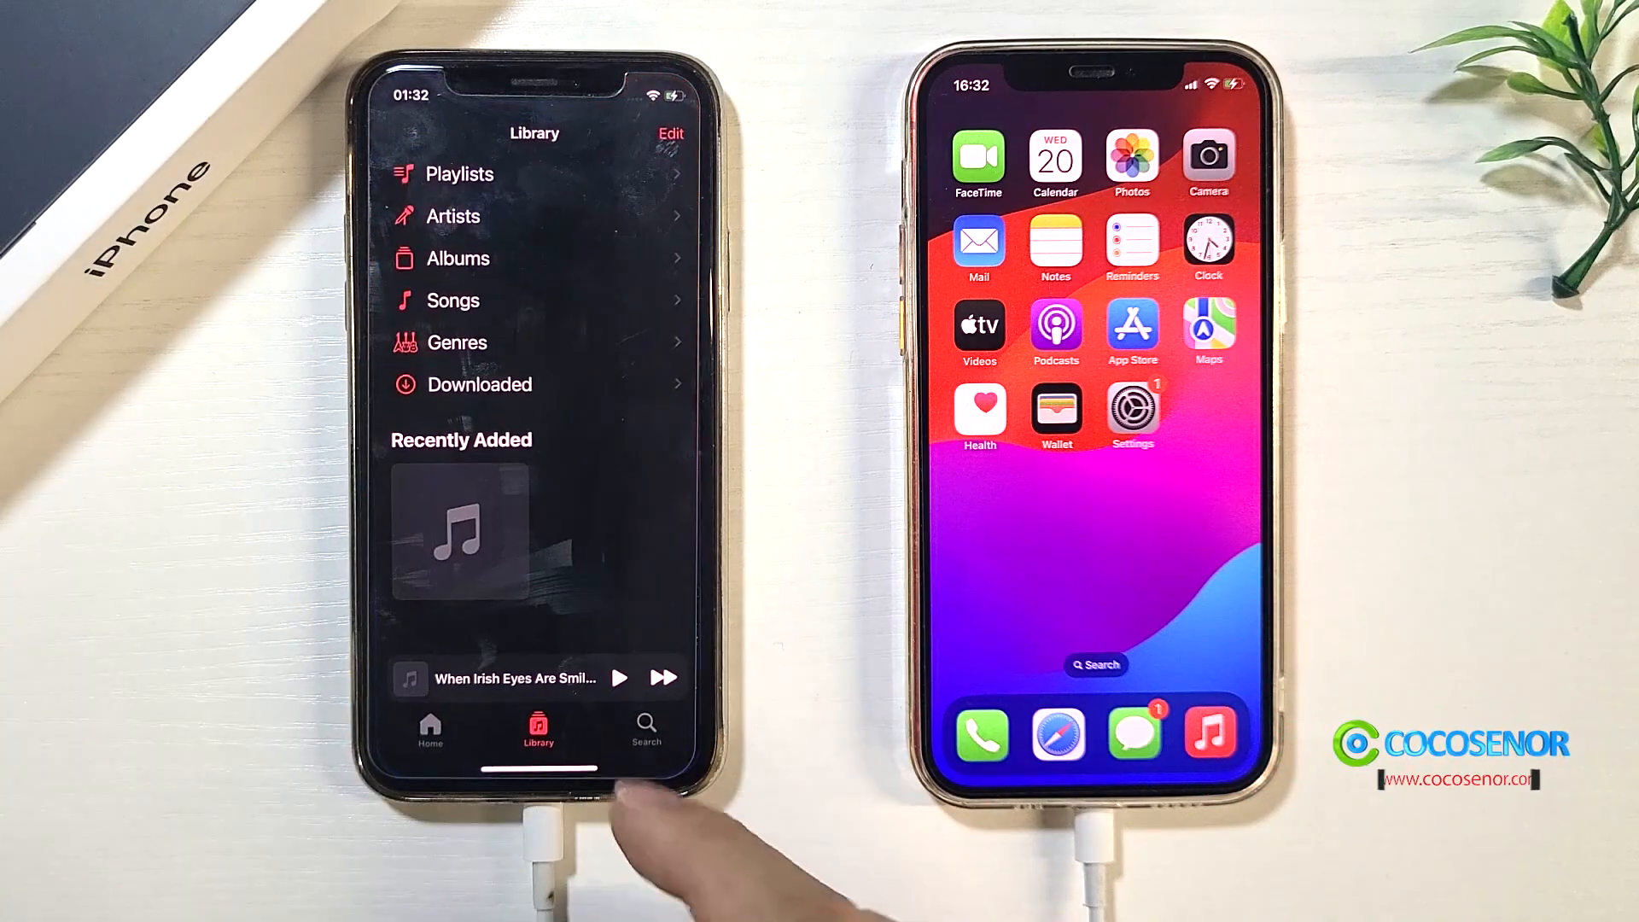
# Step: Open Library > Songs on the old iPhone and scroll the new iPhone's song list to compare
pyautogui.click(453, 300)
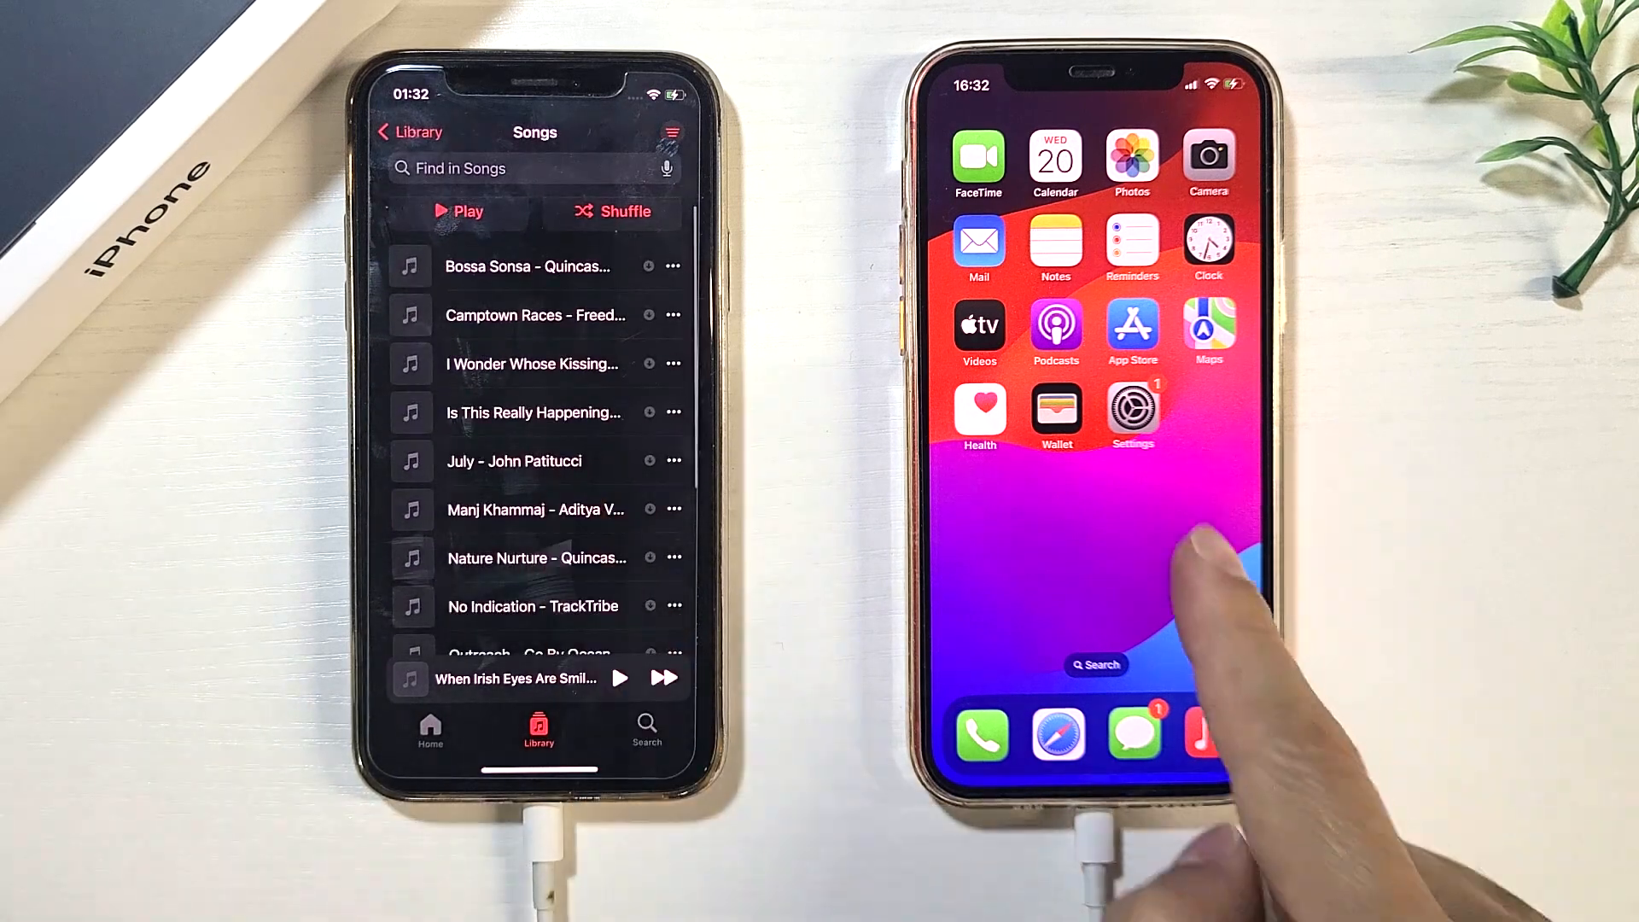
pyautogui.hscroll(-3)
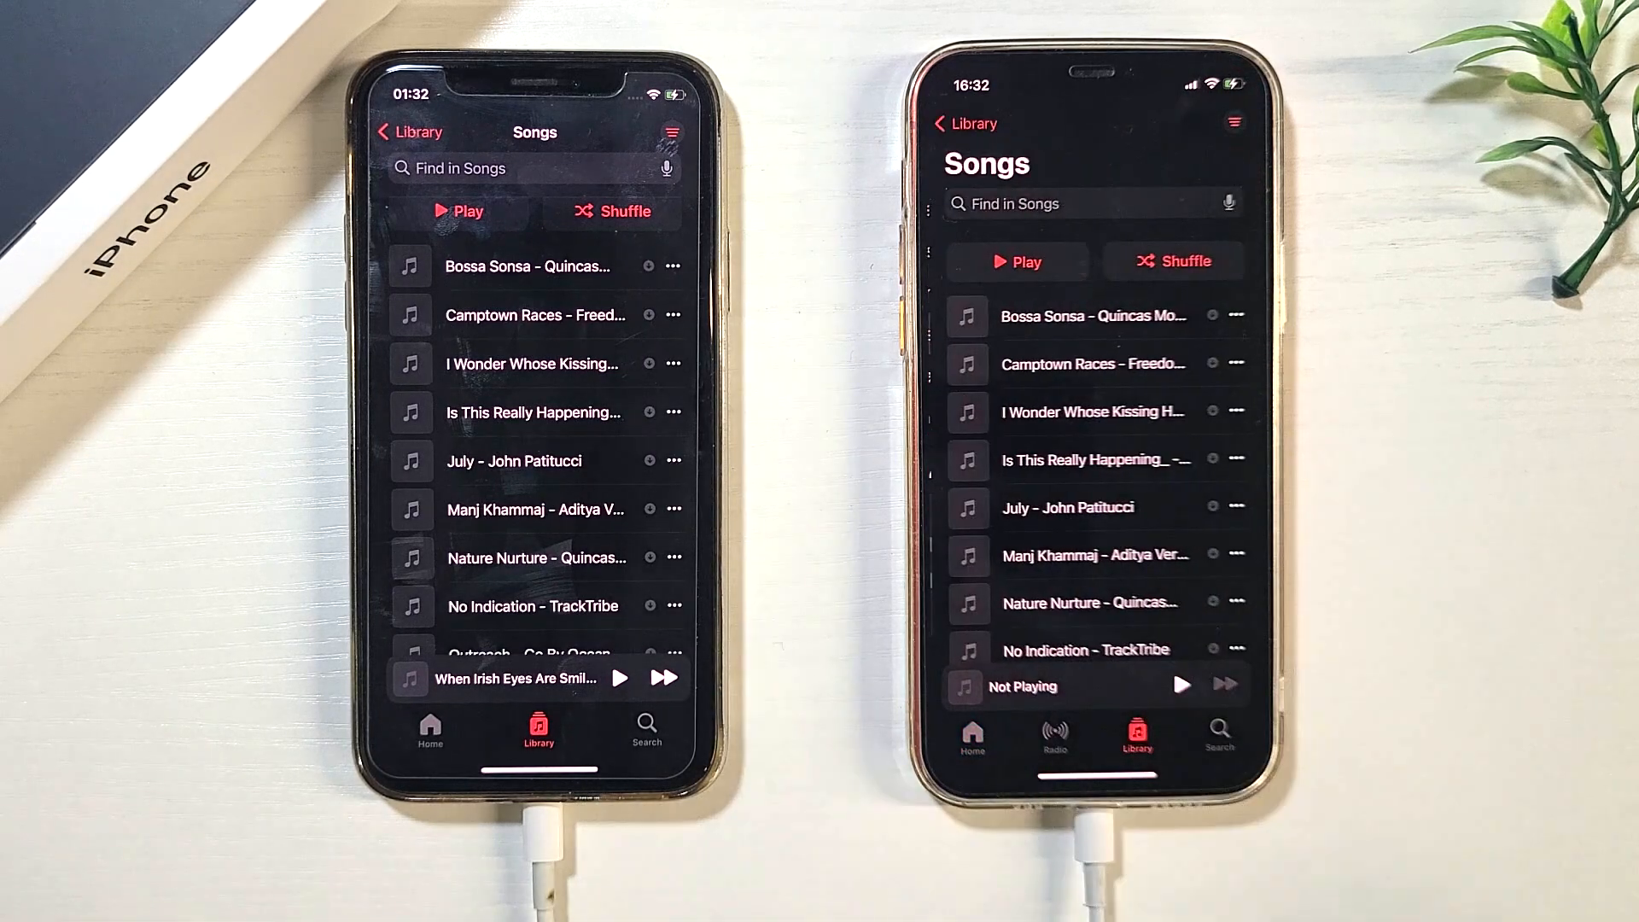
pyautogui.scroll(-3)
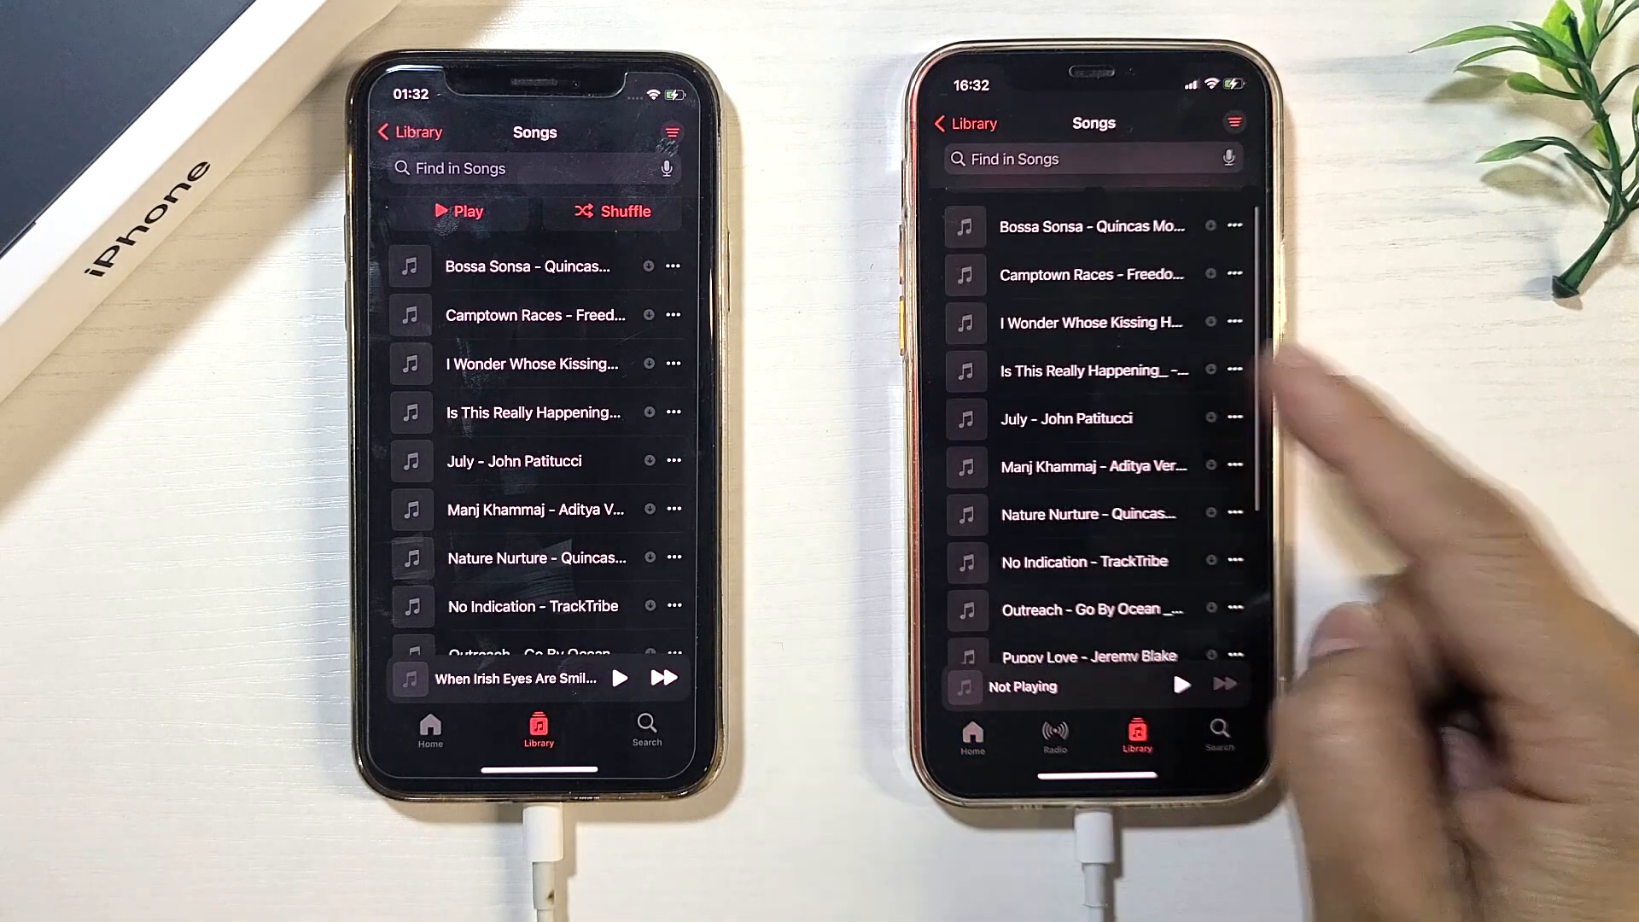